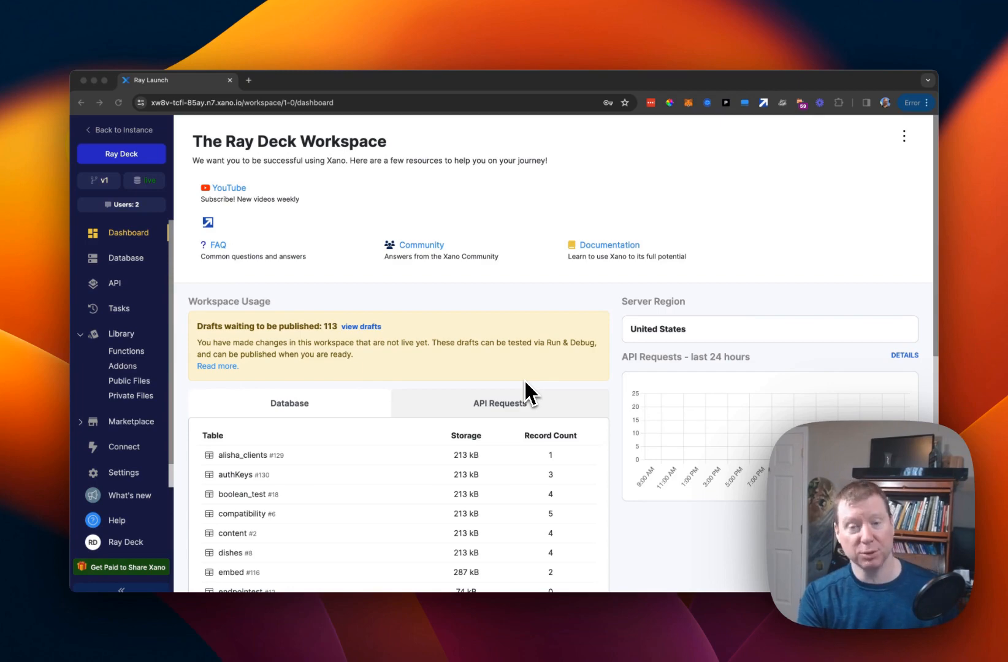
mouse_move(379, 351)
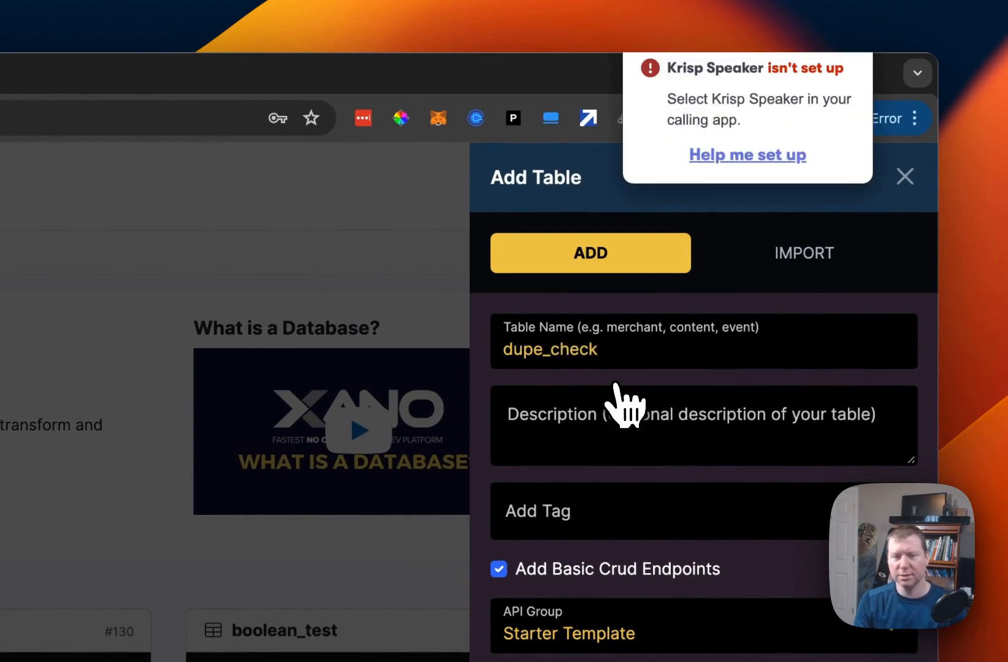
Create the dupe_check table and add a Table Reference field user_id.
click(589, 252)
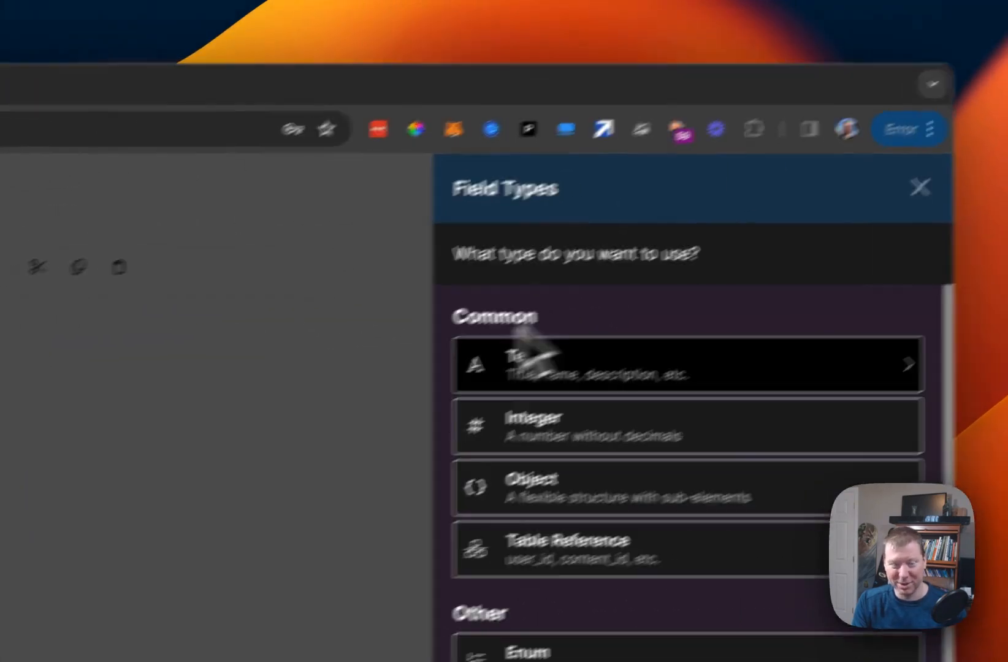
click(920, 187)
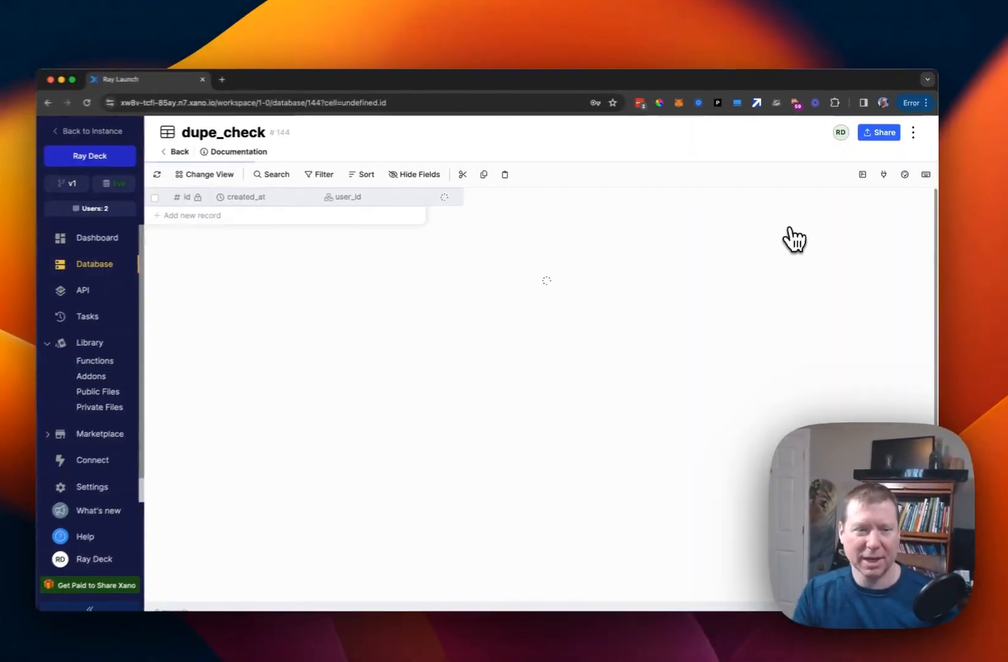
Add a text field tag and create the first two records, ray ALPHA and James ALPHA.
click(445, 196)
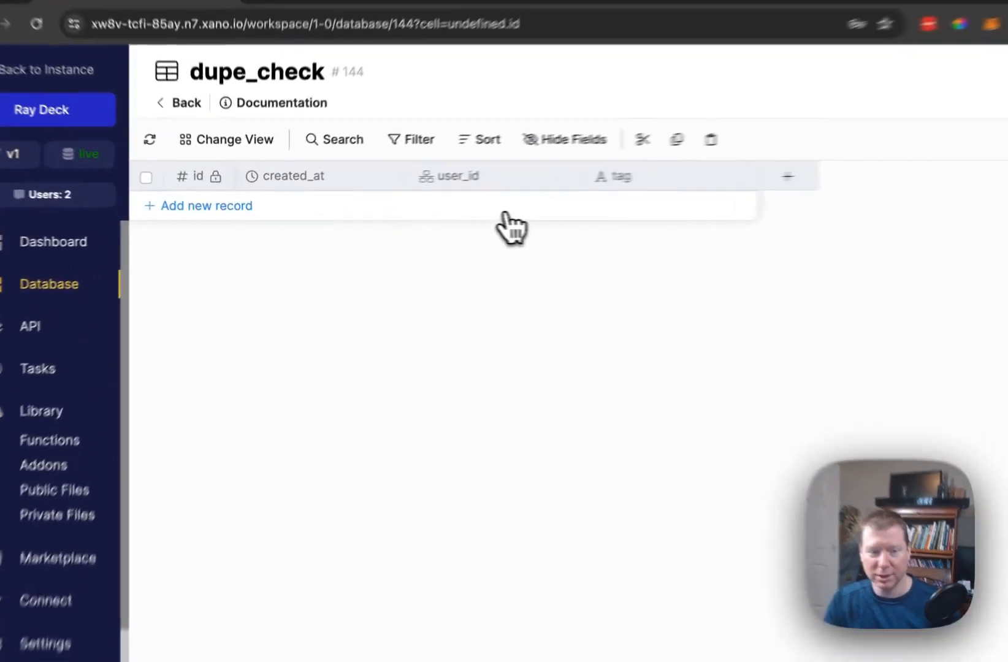
click(206, 206)
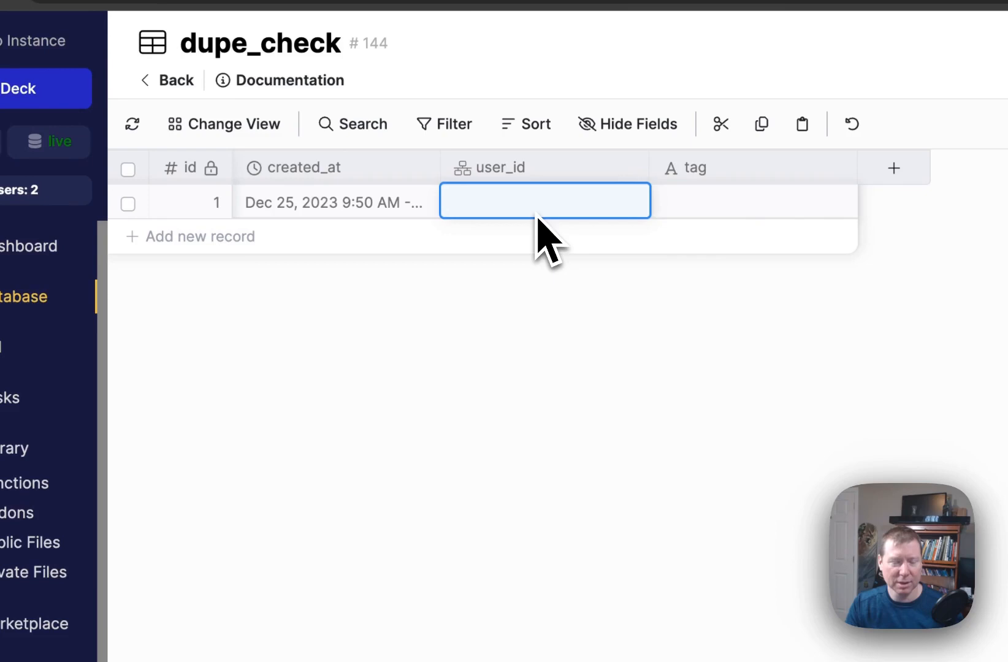
click(544, 201)
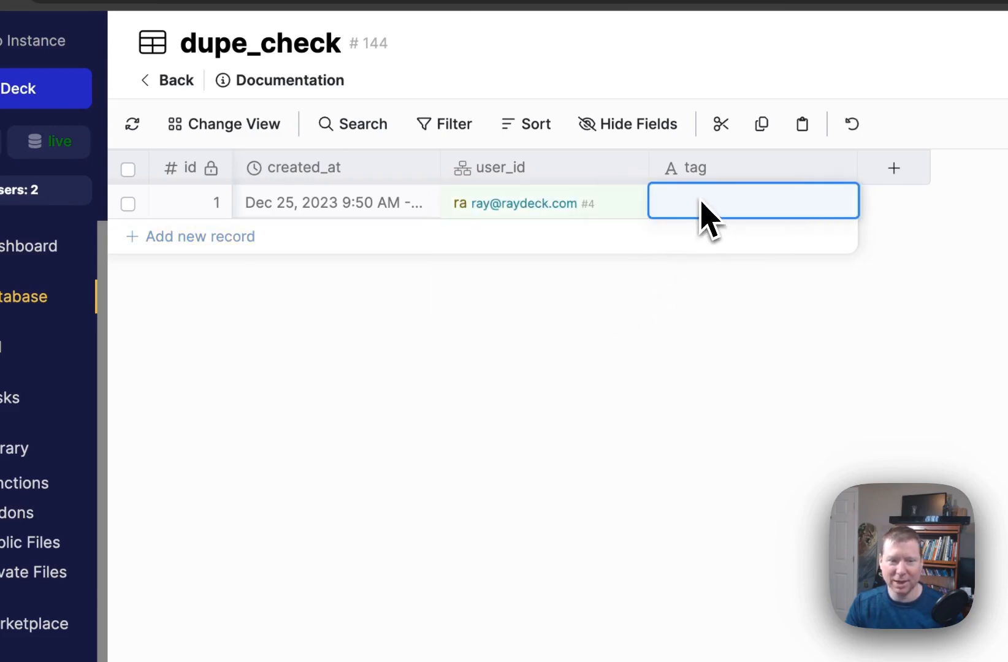
text(ALPHA)
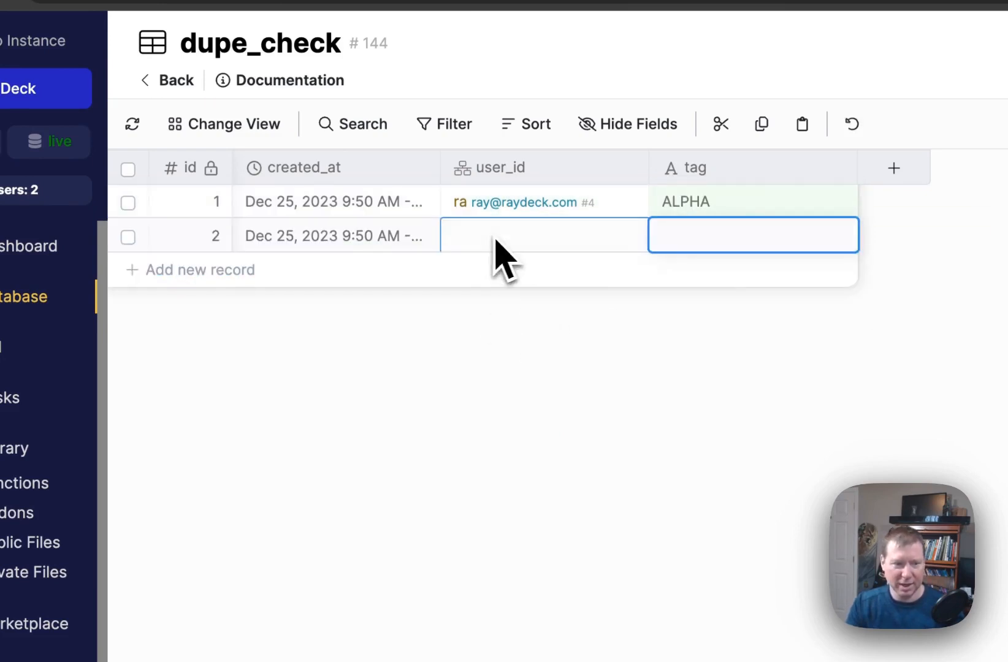
click(543, 236)
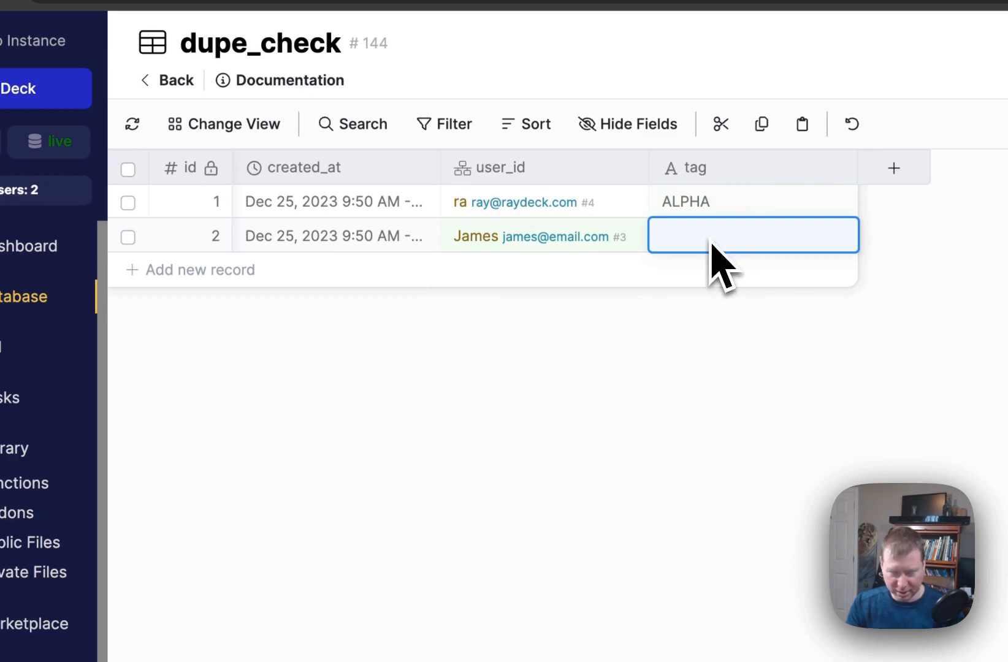
text(ALPHA)
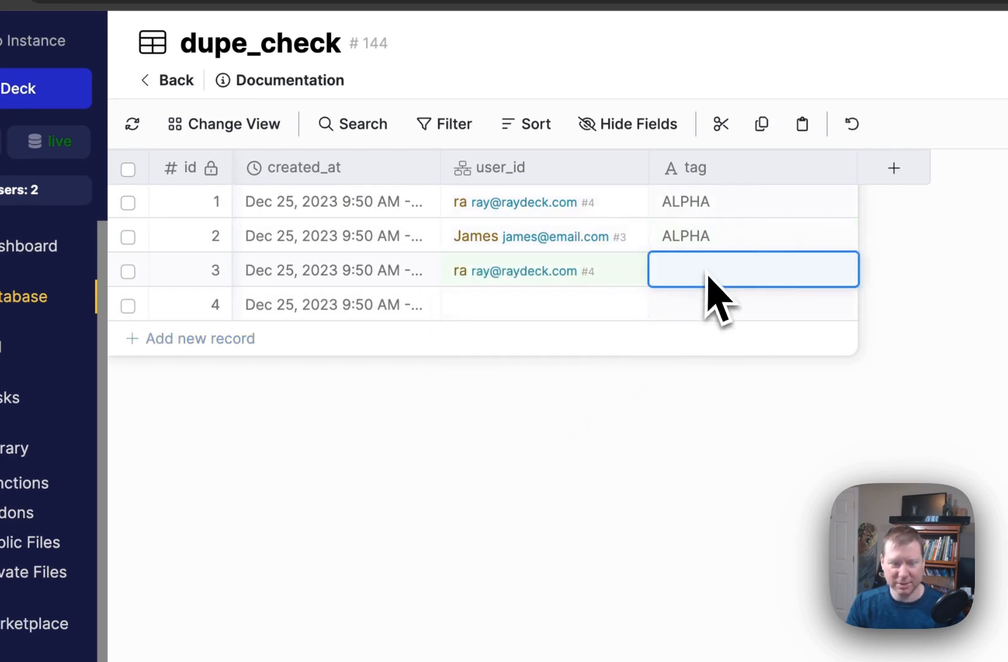
Add a third record tagged BETA and a fourth record ray ALPHA, repeating the first pair.
text(BETA)
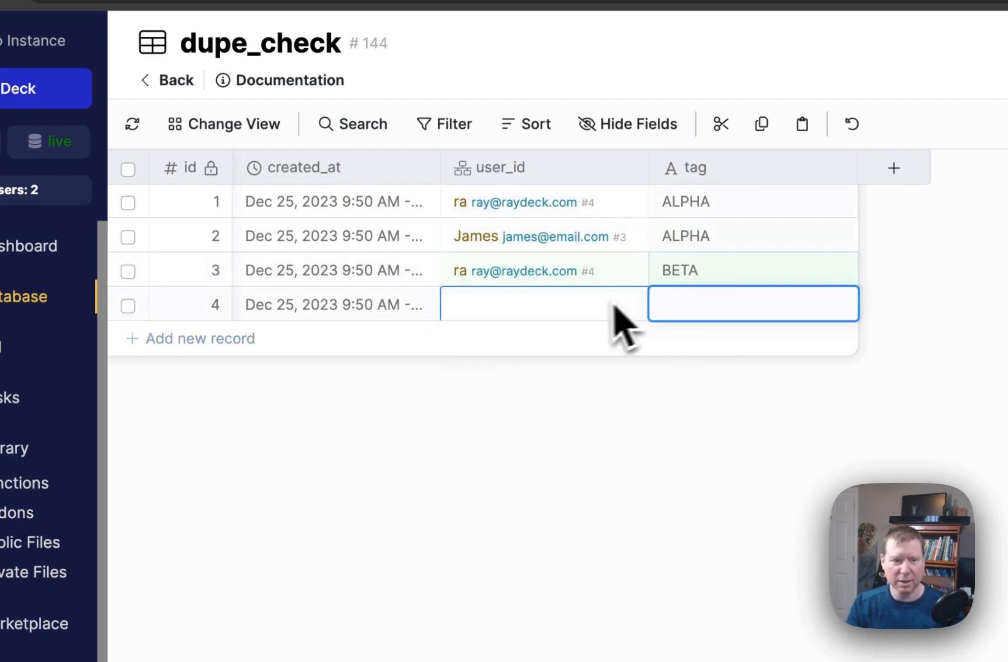
click(543, 305)
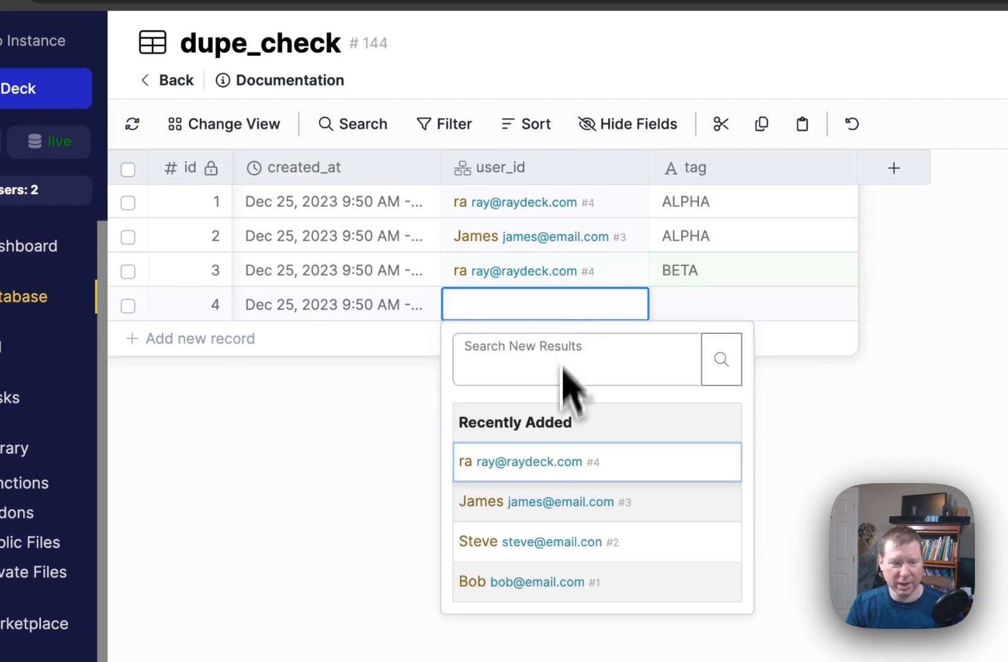
click(522, 461)
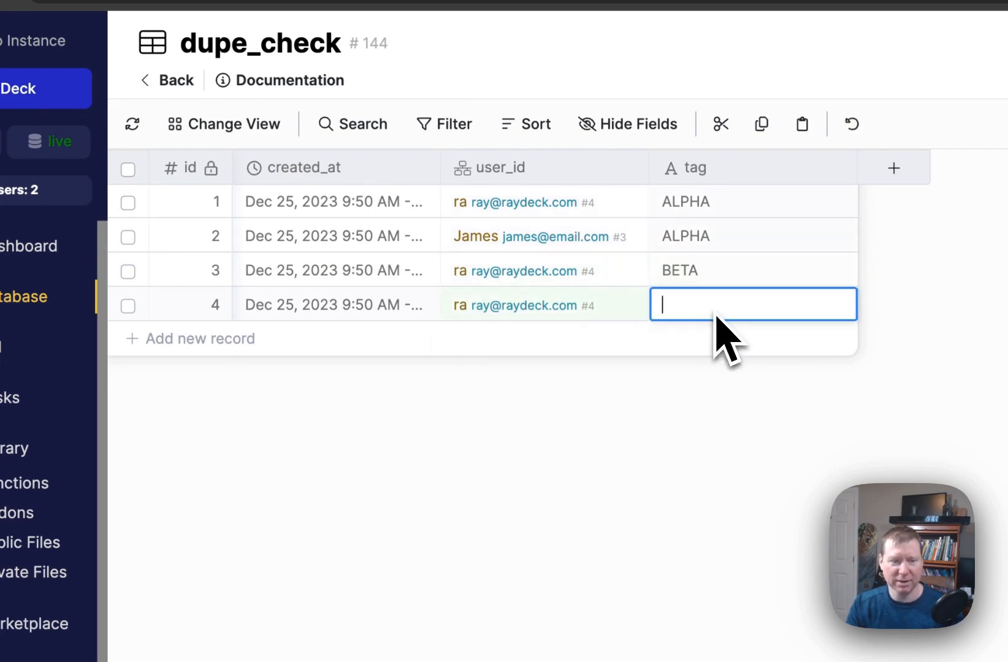
text(ALPHA)
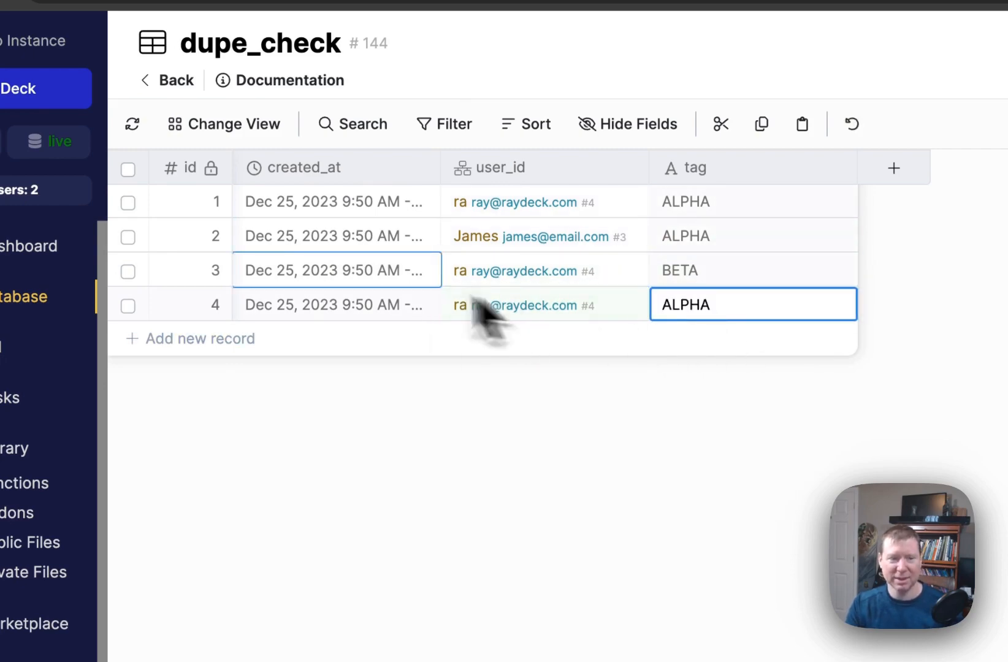
scroll(down, 3)
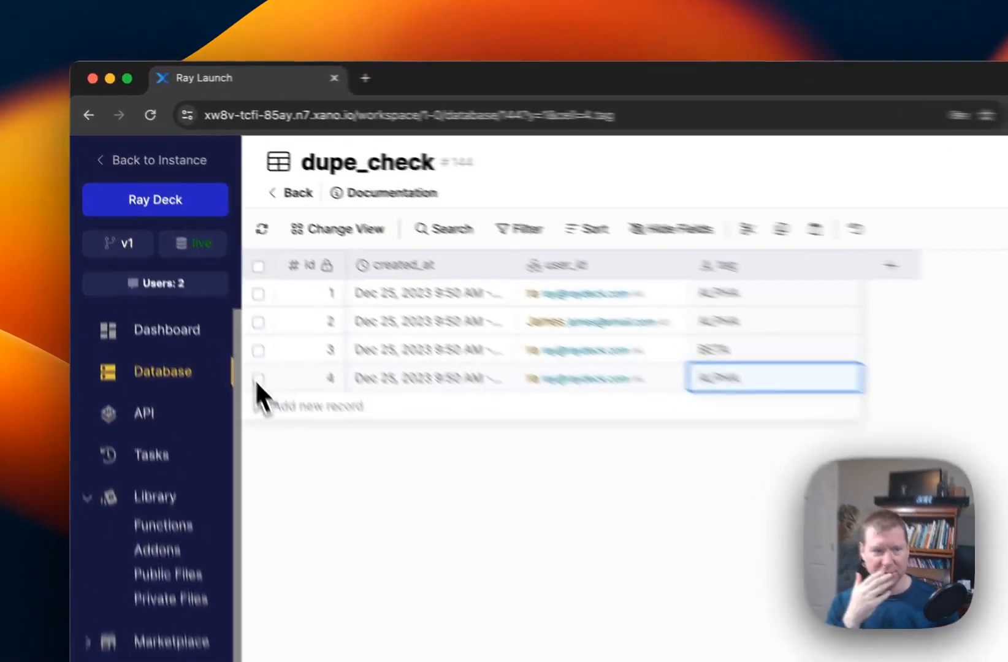
Select the fourth (duplicate ray ALPHA) record and delete it, leaving three records.
click(498, 259)
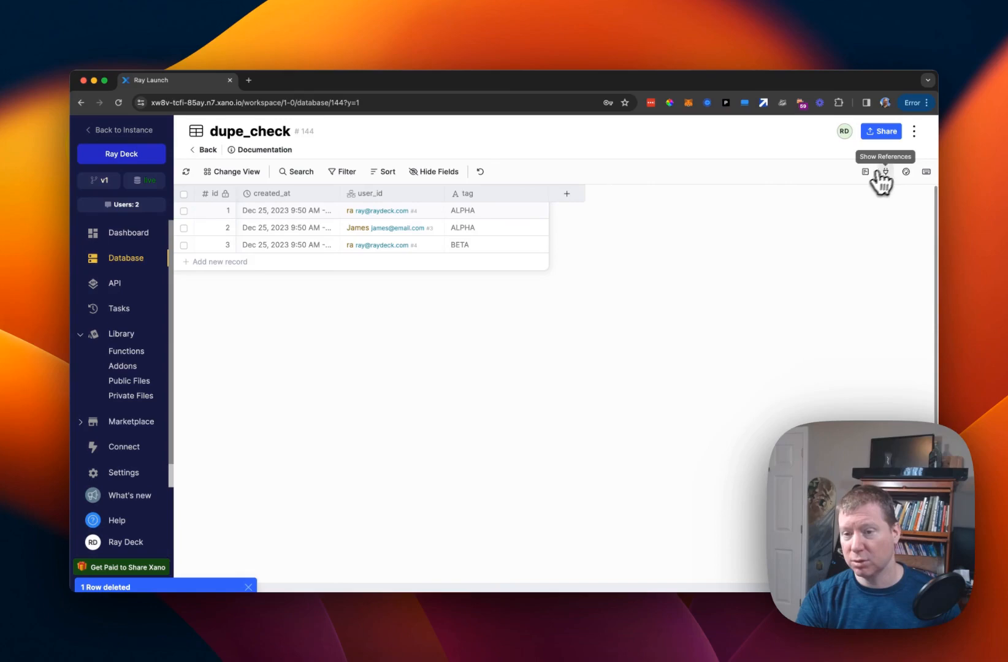
mouse_move(906, 171)
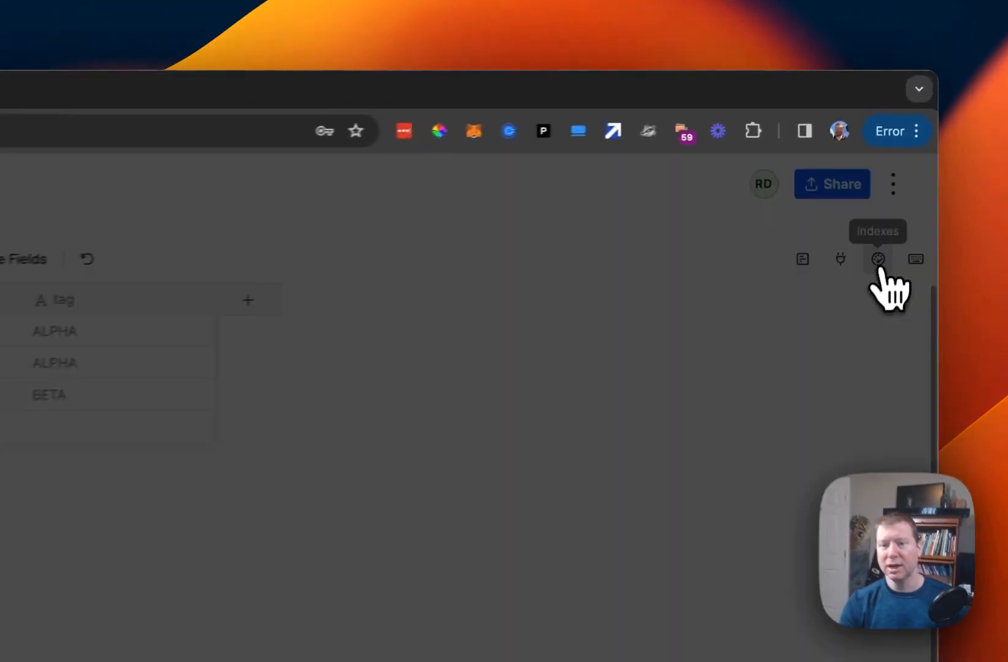
Create a unique index on dupe_check with field user_id plus a second field.
click(877, 258)
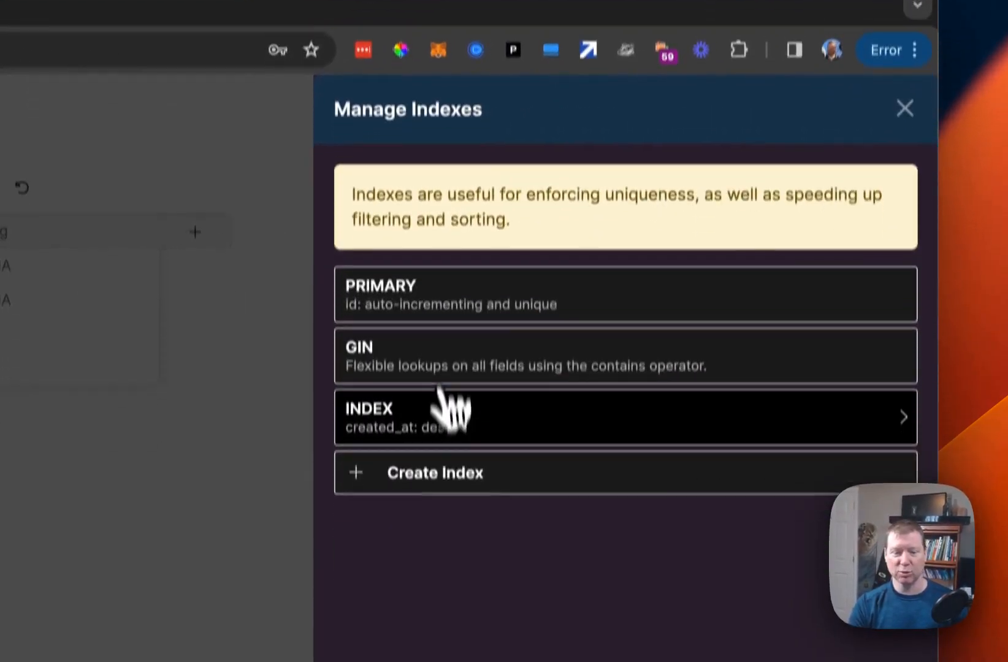
click(434, 472)
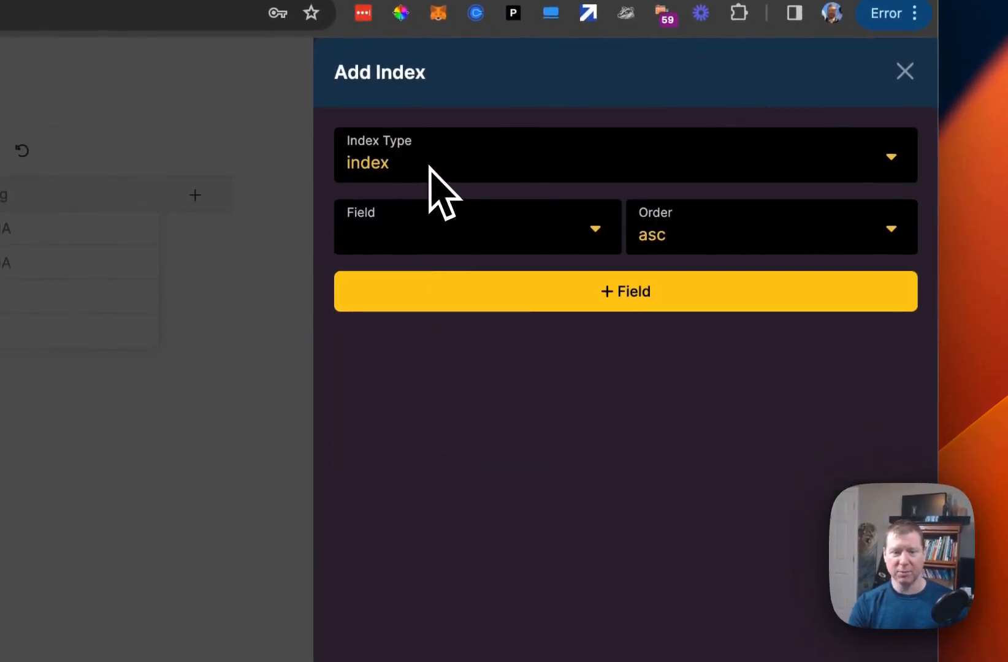
click(624, 154)
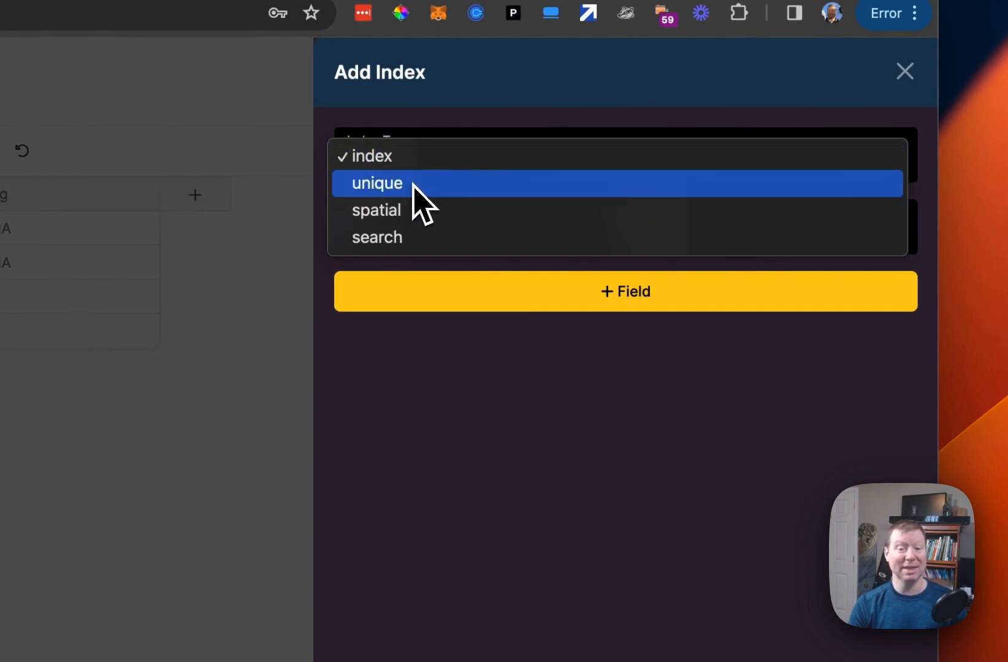
click(376, 182)
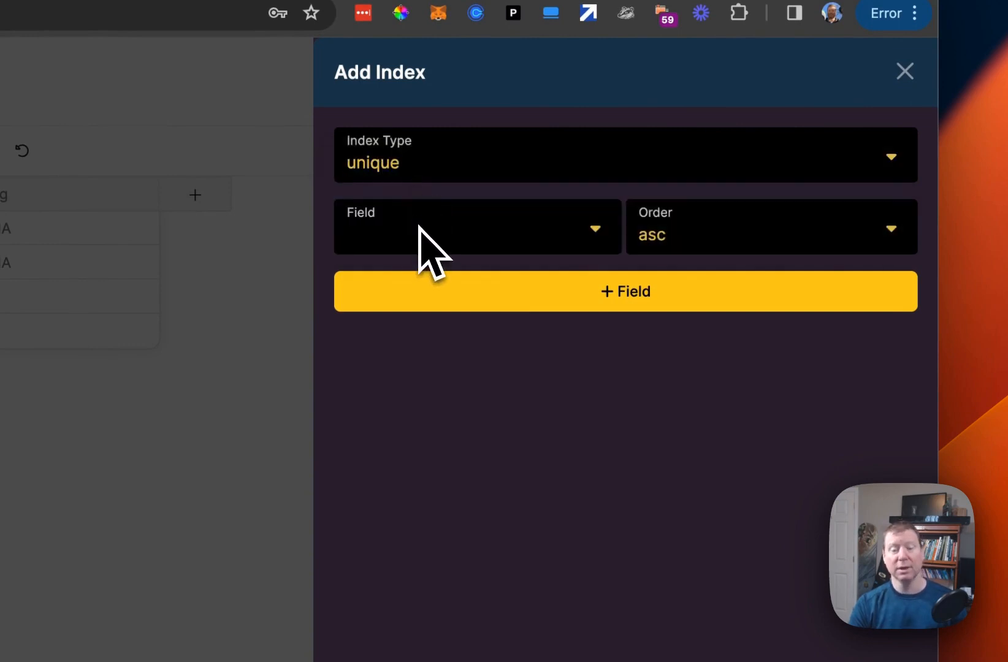
click(476, 227)
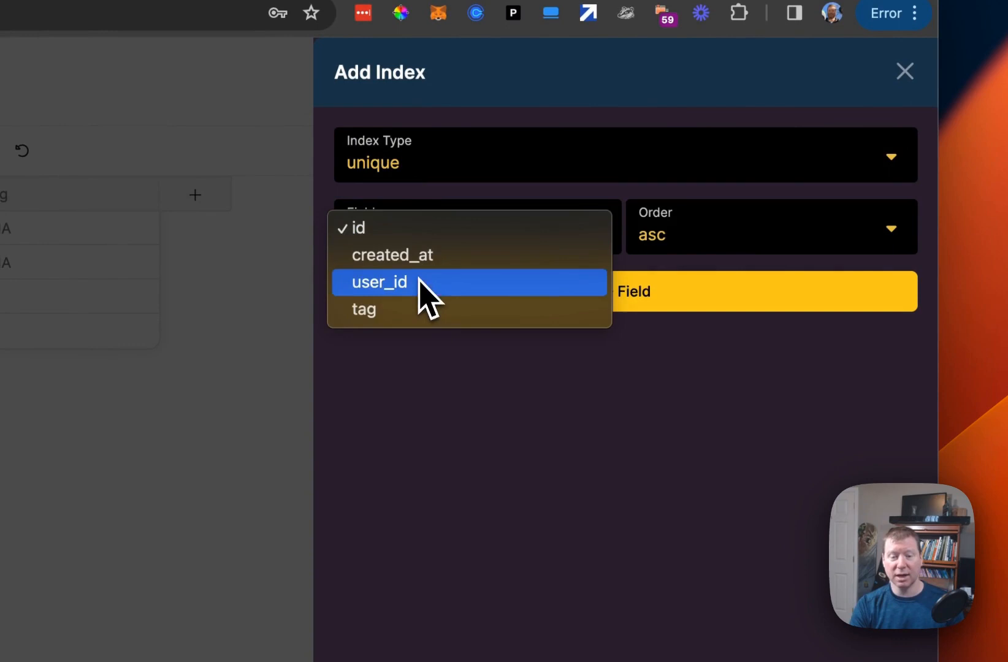
click(379, 282)
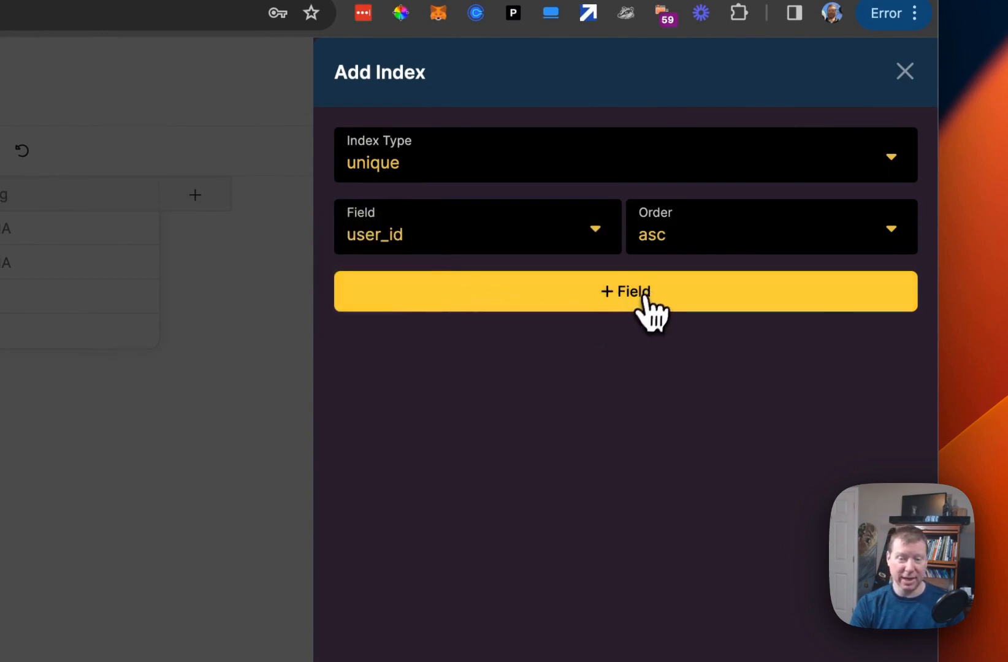
click(625, 290)
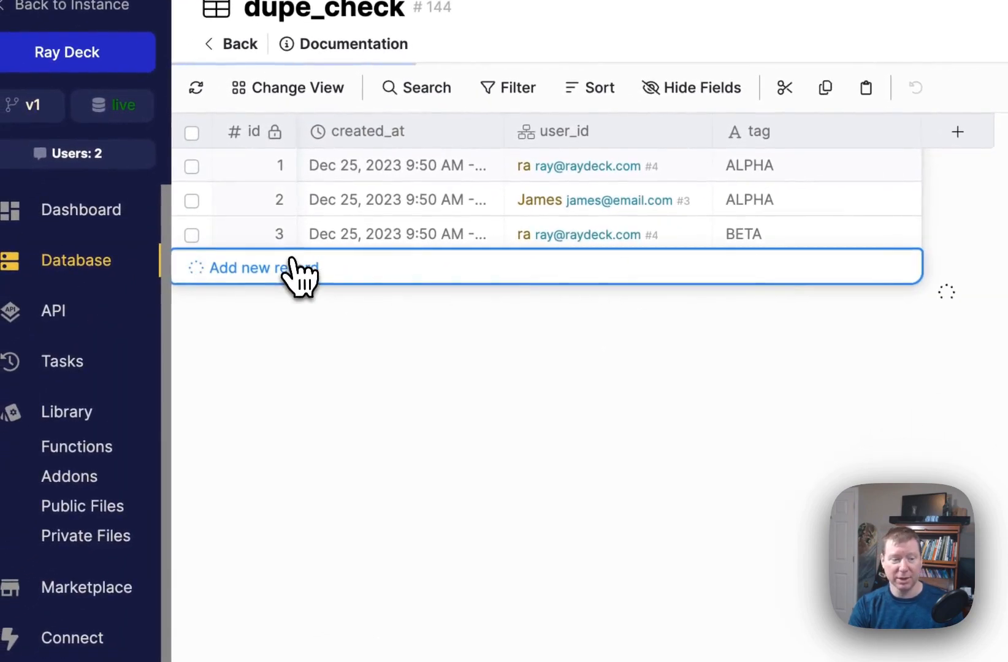
click(261, 268)
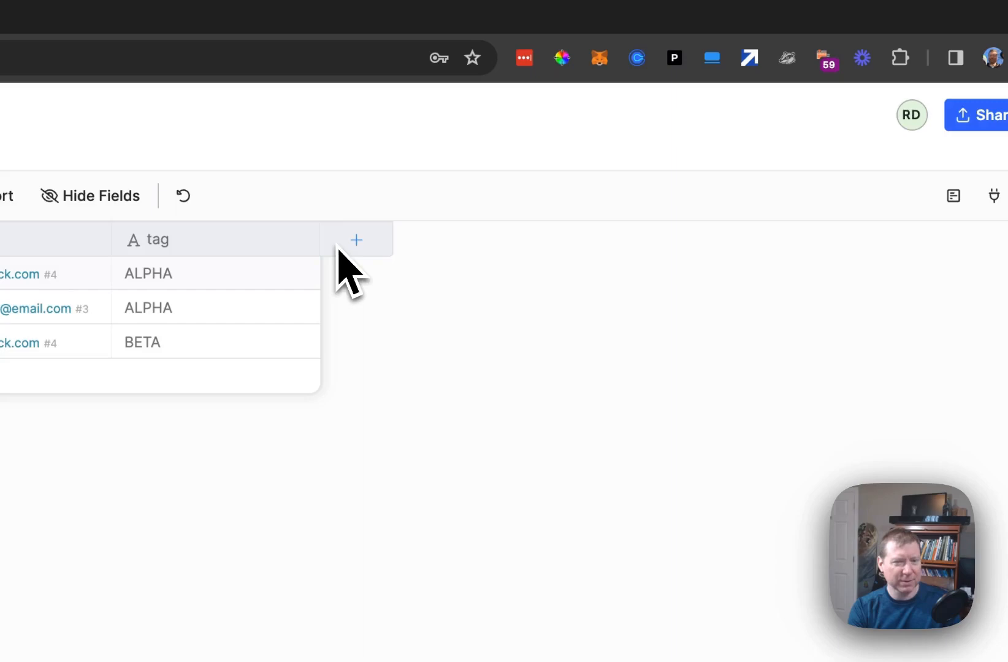
Add a text column tag2 to dupe_check and start editing it on the first record.
click(355, 241)
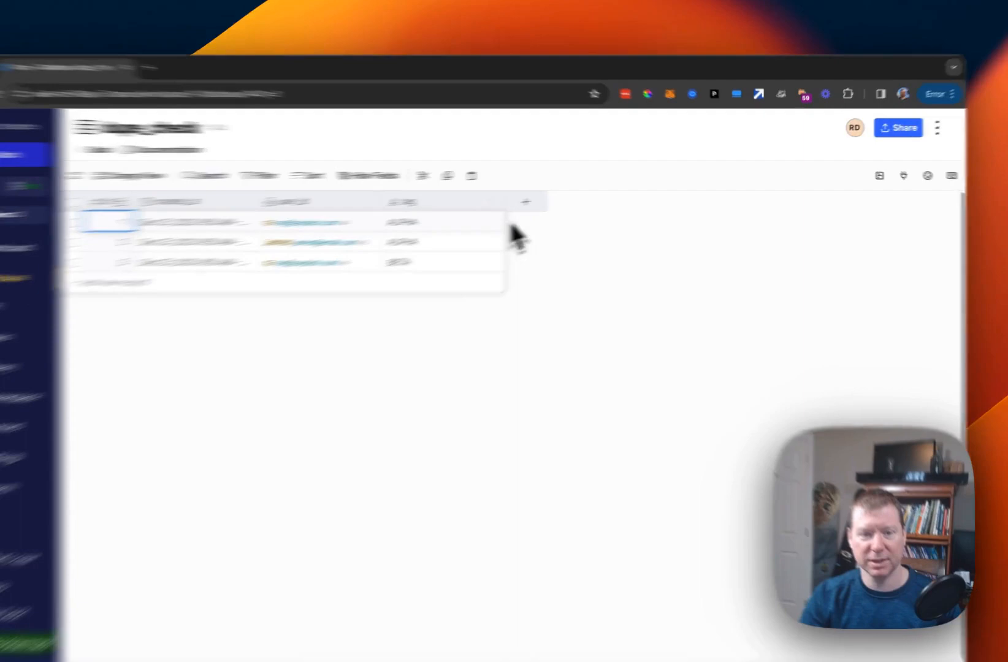
click(525, 202)
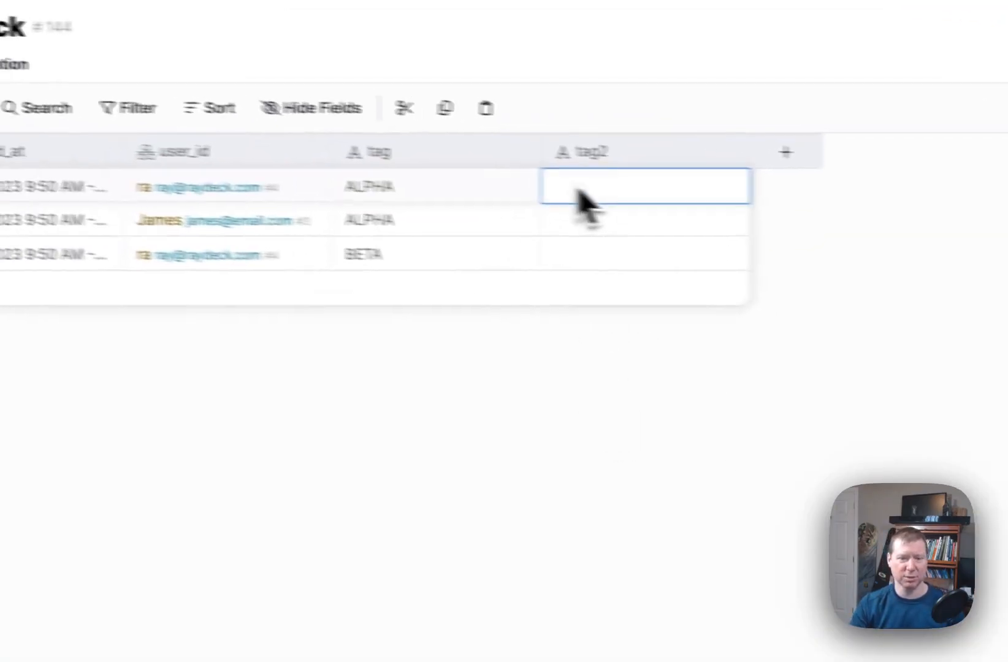
Fill tag2 with GAMMA, GAMMA and ETA for the three records.
text(A)
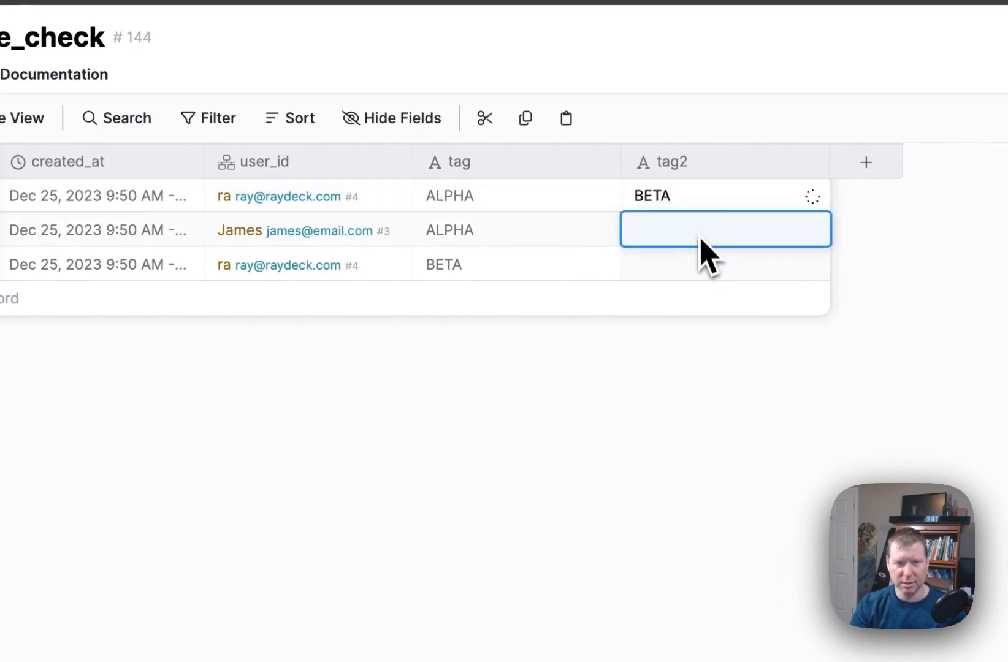
text(B)
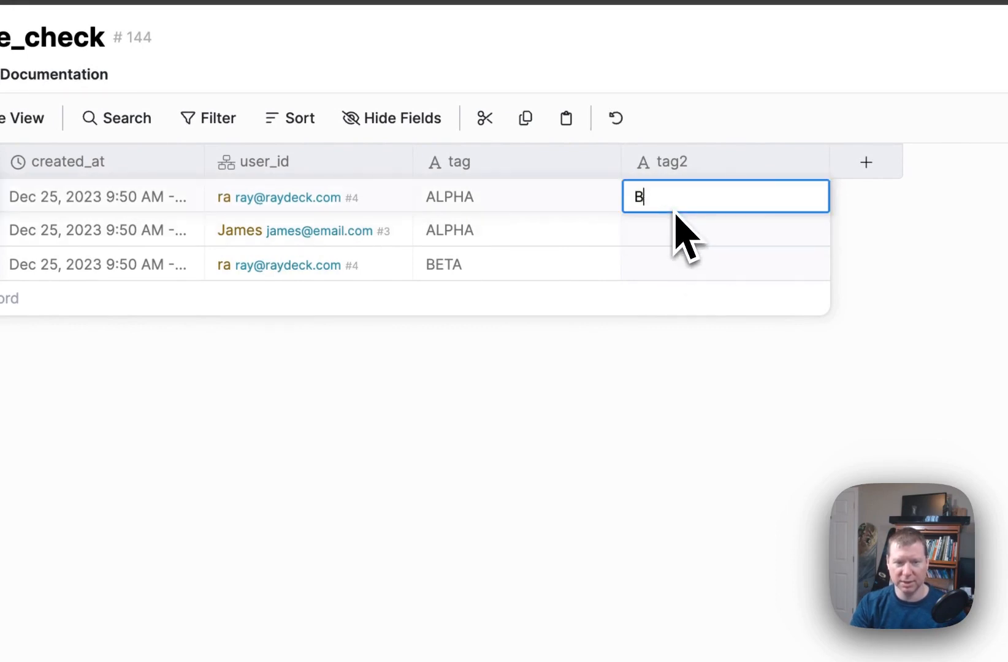
text(GAMMA)
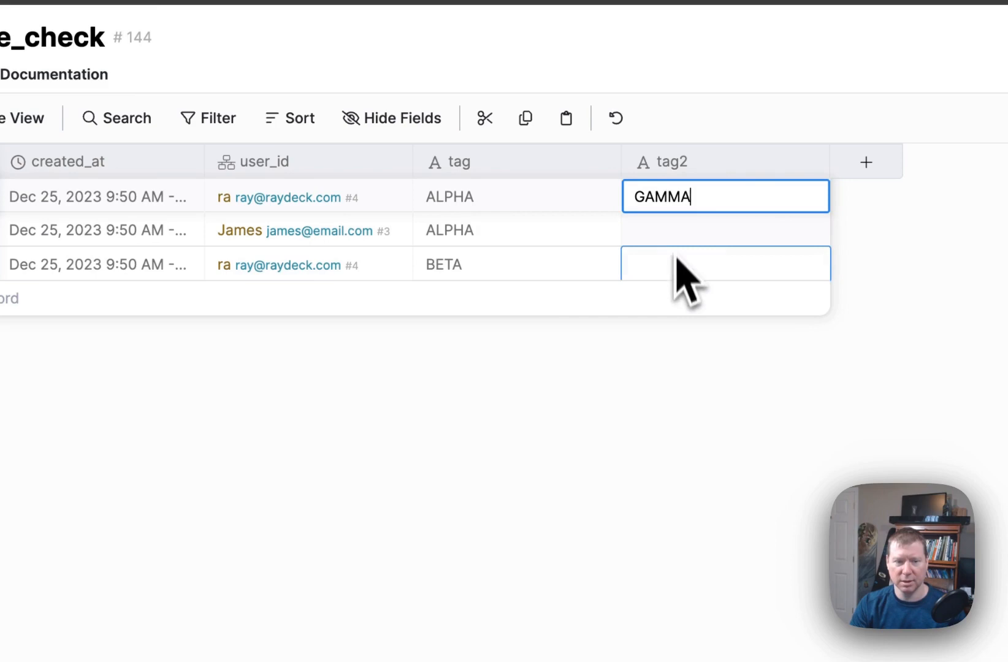
text(GAMMA)
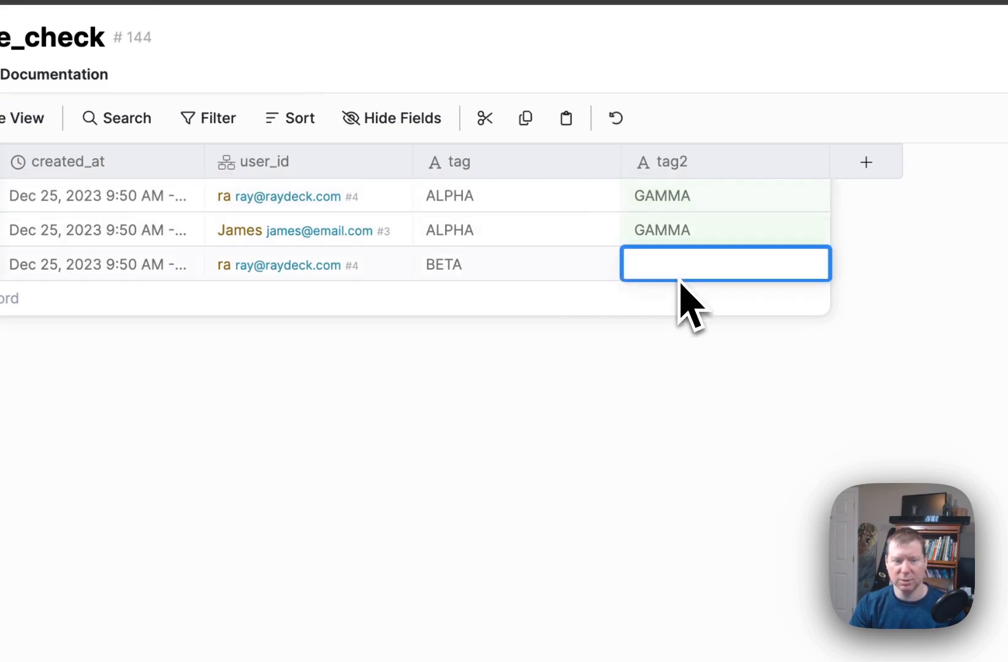
text(ETA)
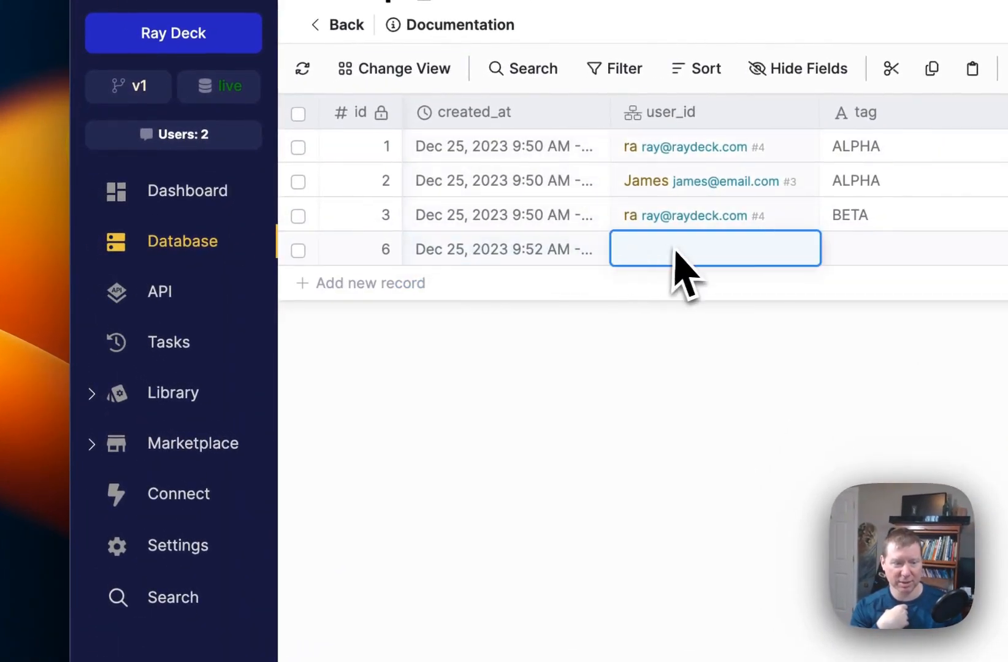
Add a trial fourth record with a user and tag, then delete it again.
click(713, 248)
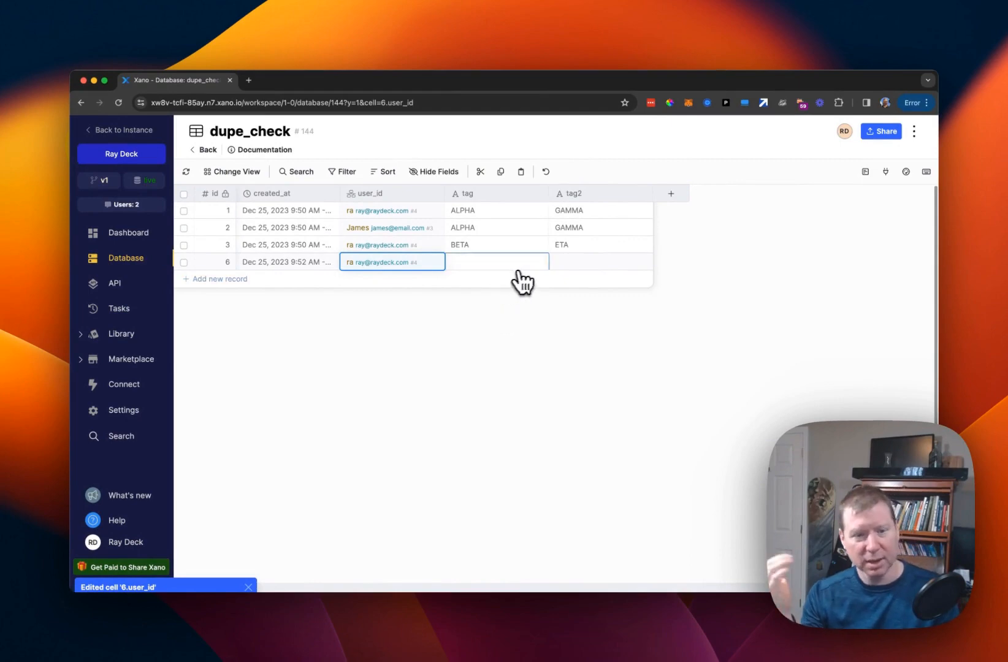
text(GAMMA)
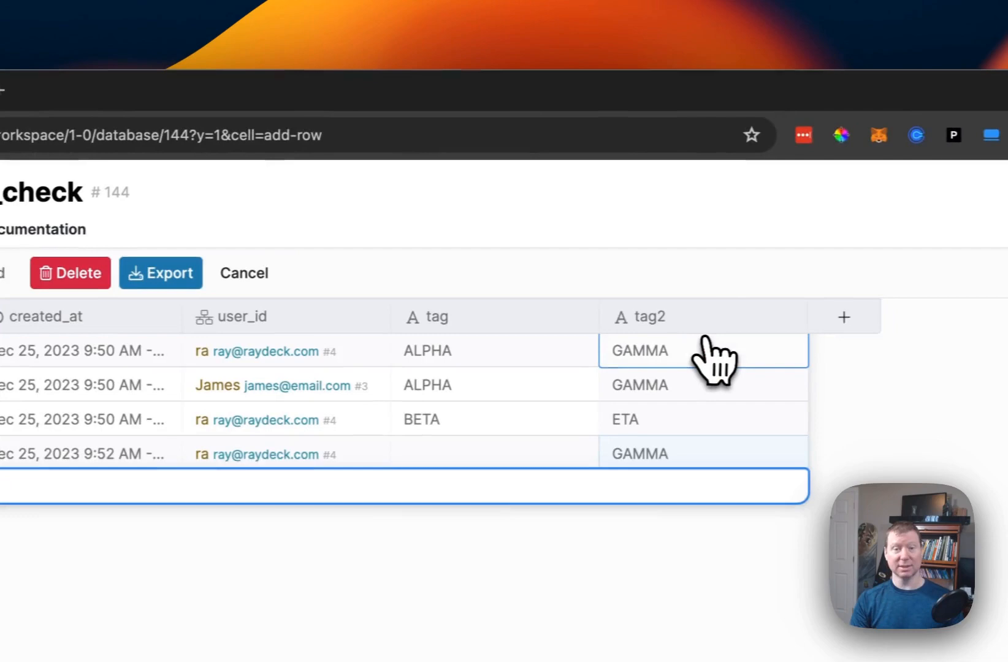
click(242, 272)
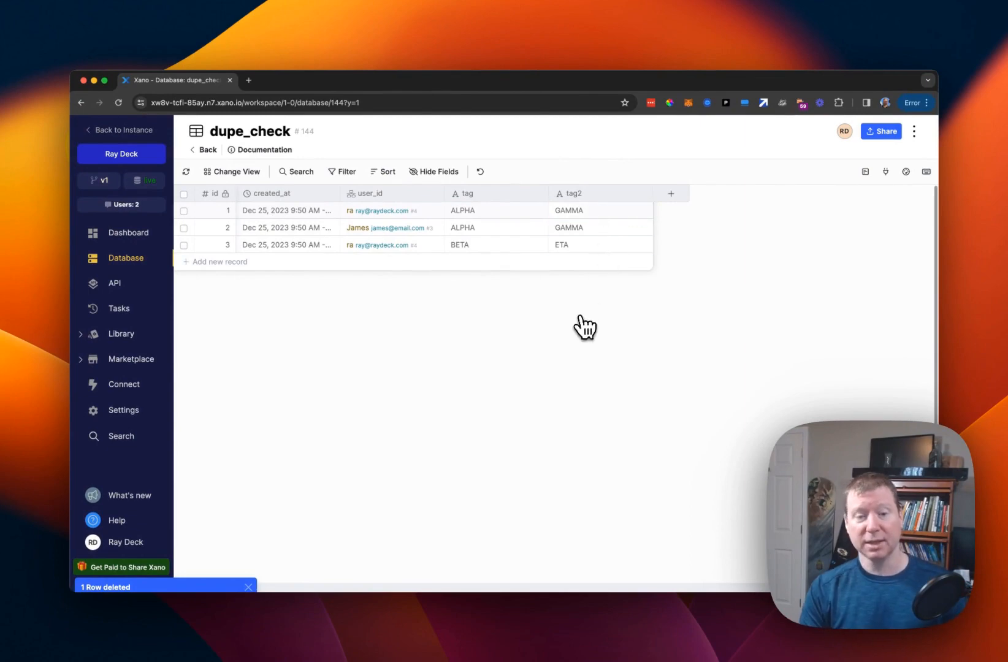
click(393, 228)
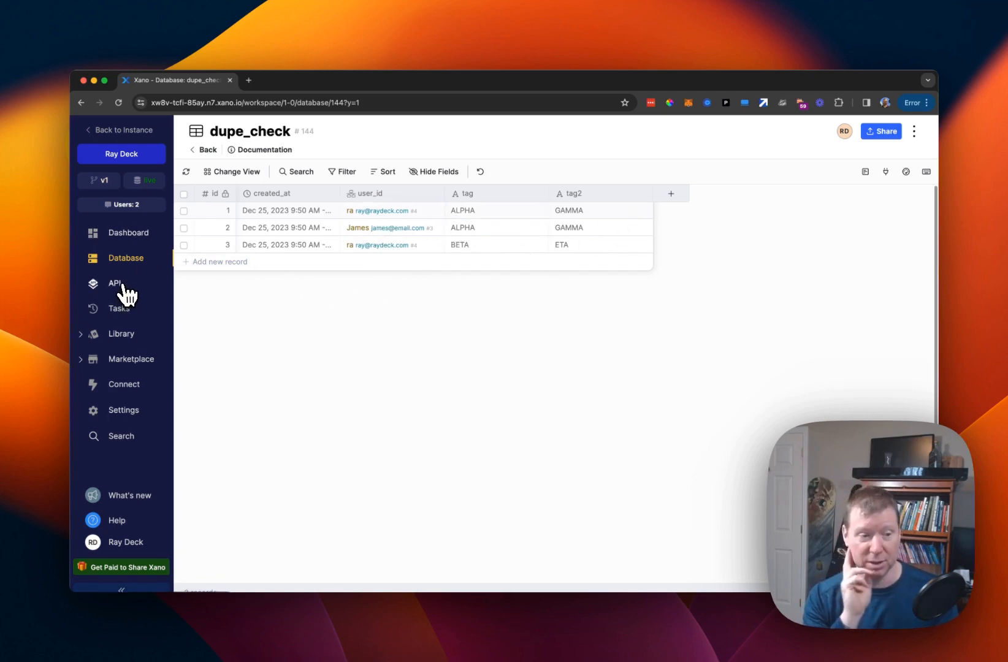
Create a POST endpoint add_tag in the API group requiring user authentication.
click(115, 282)
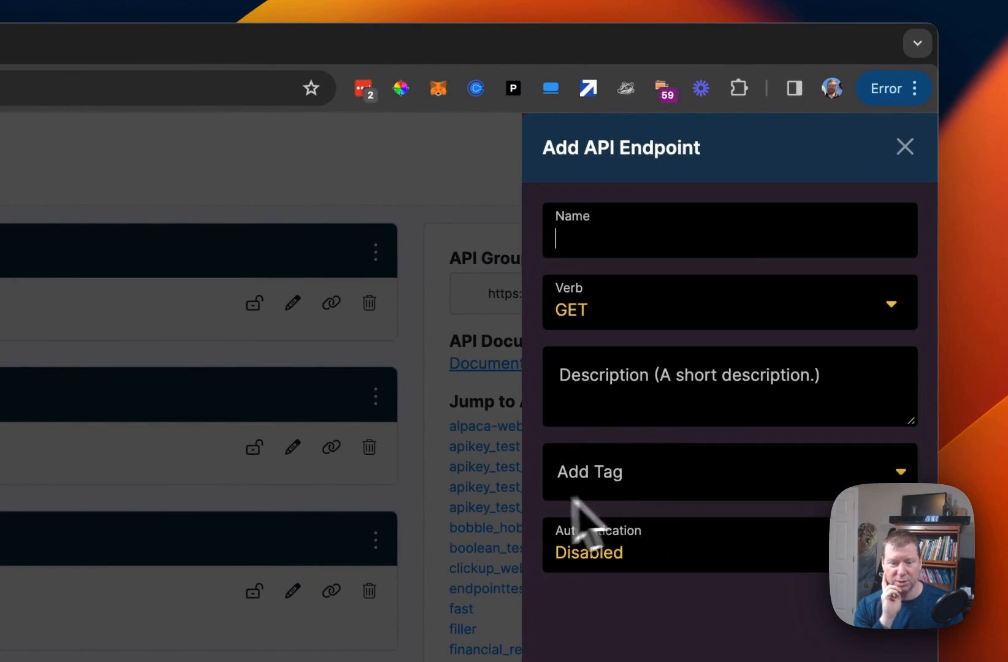
text(add_tag)
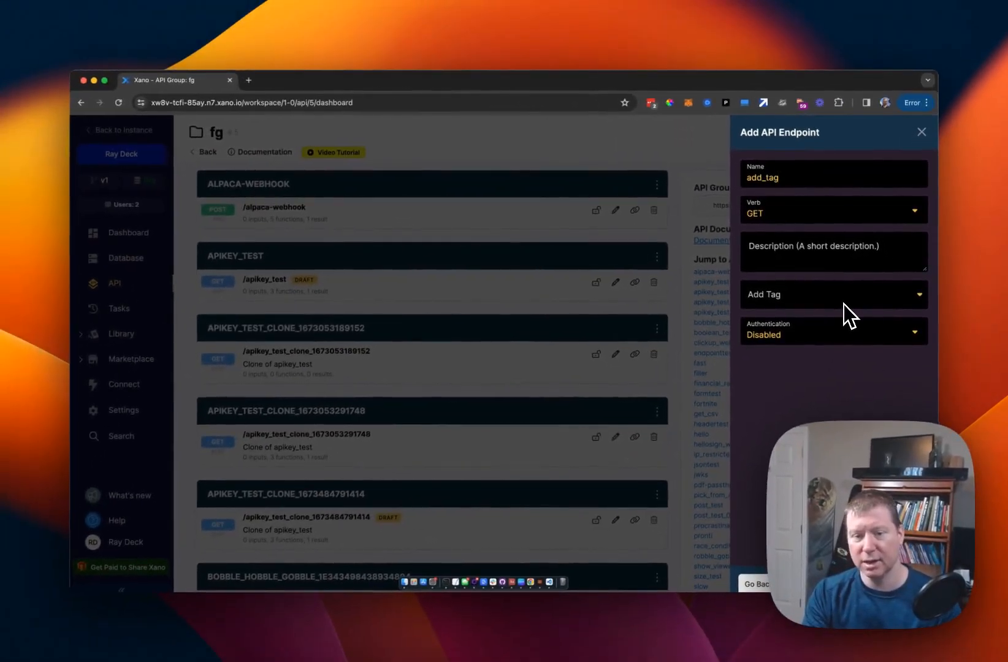
click(831, 213)
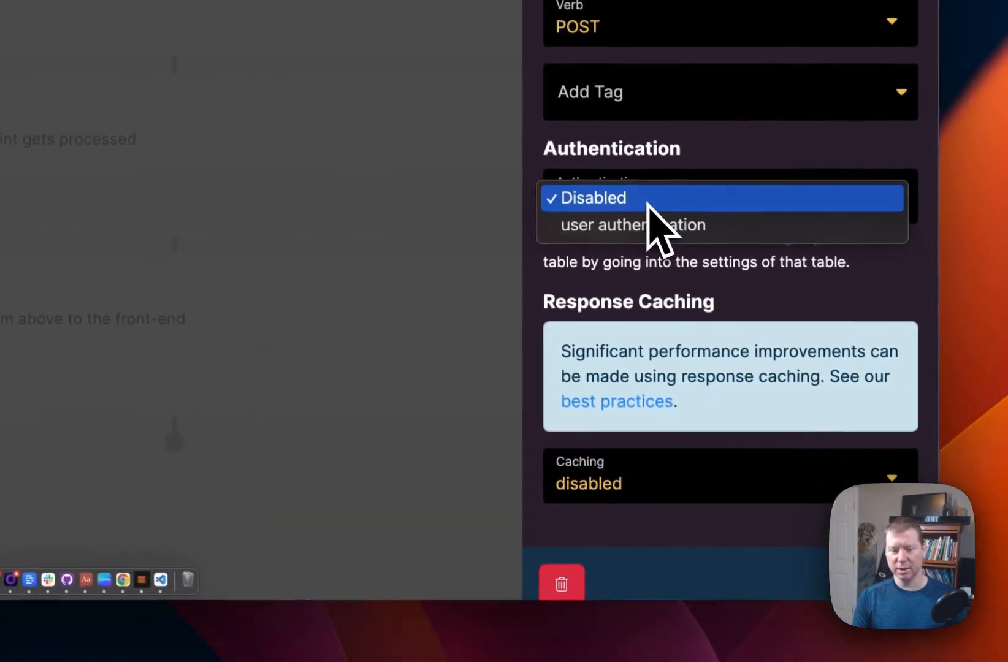
click(631, 224)
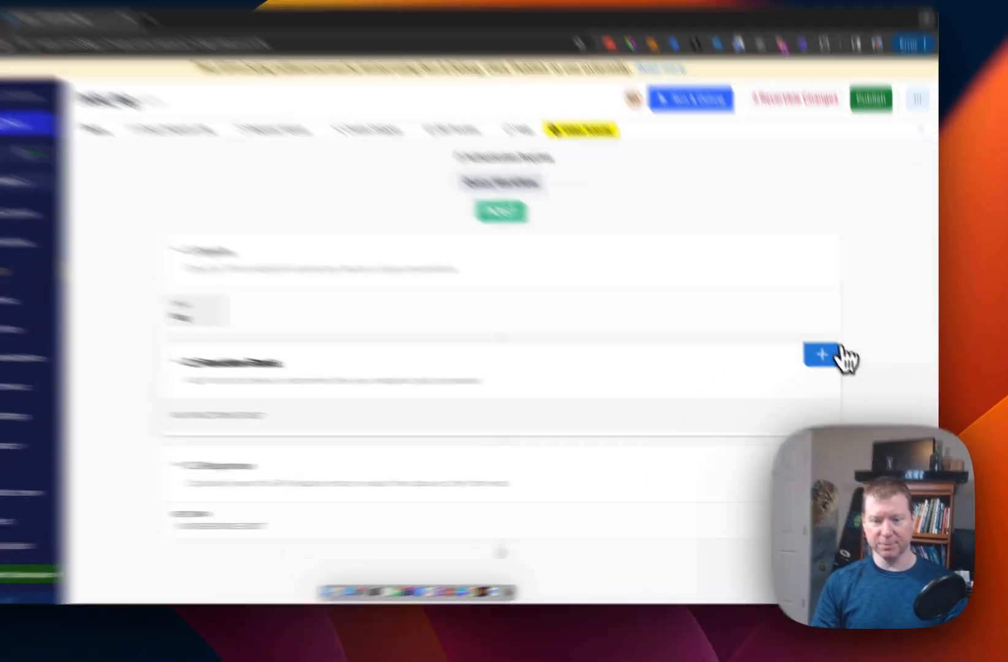
Add an Add Record in dupe_check step with user_id set to the authenticated user's id.
click(823, 354)
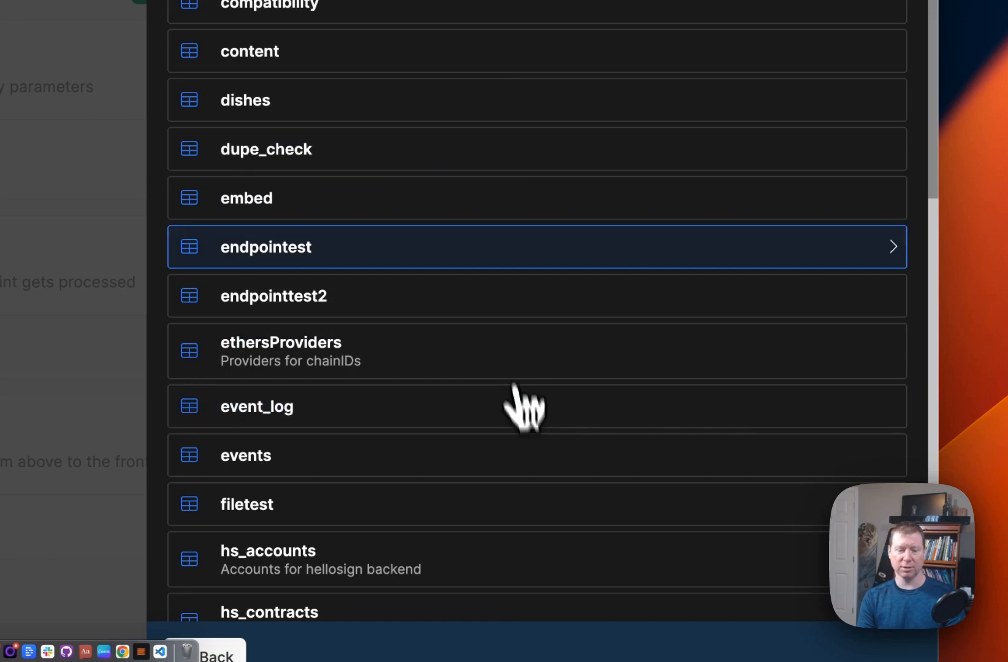
scroll(down, 3)
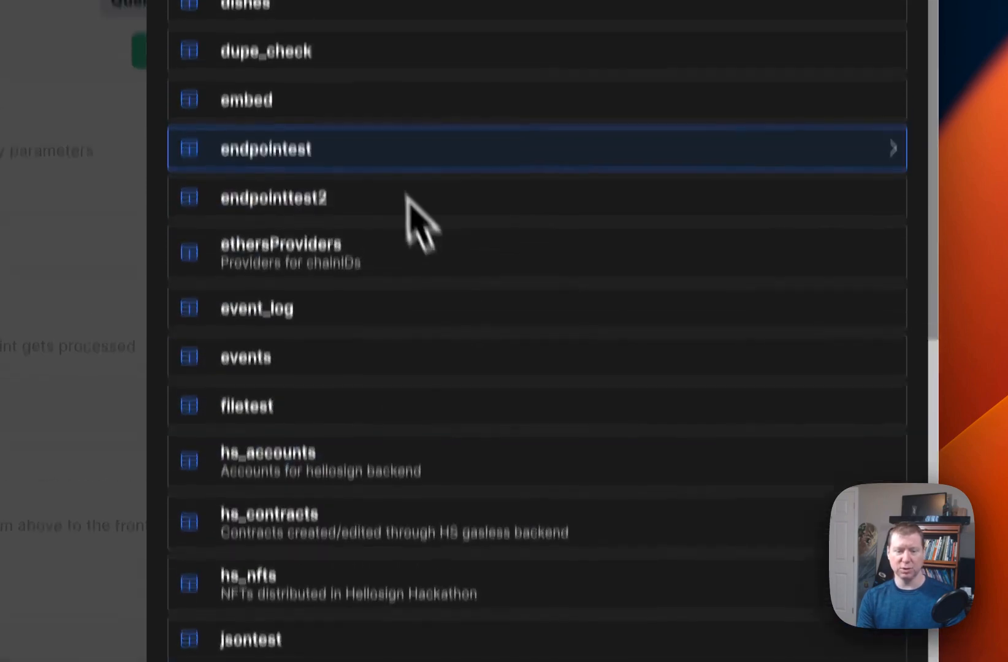
click(266, 149)
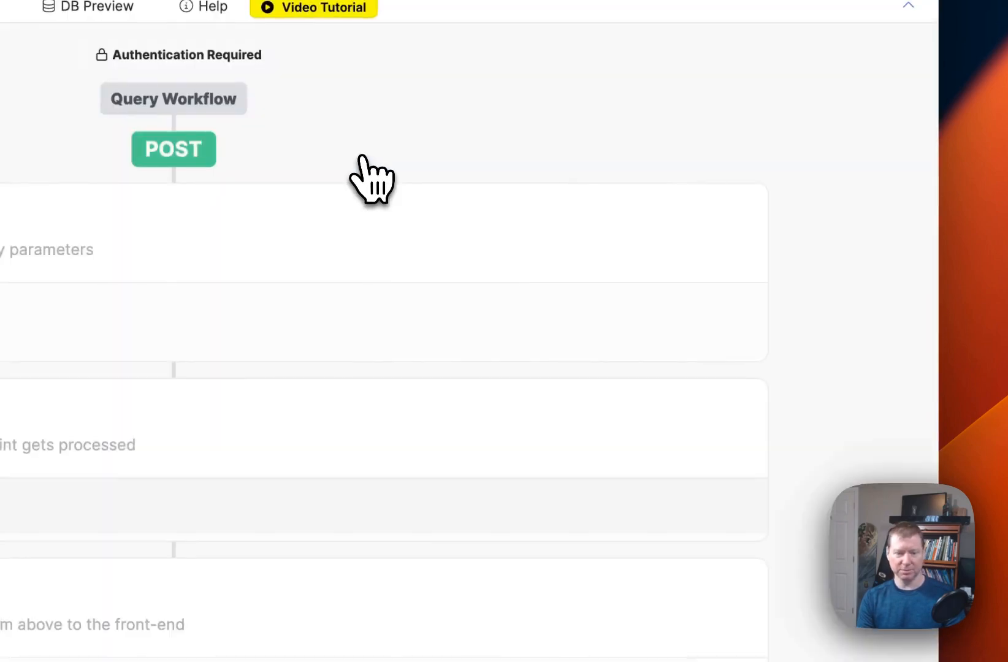
click(173, 149)
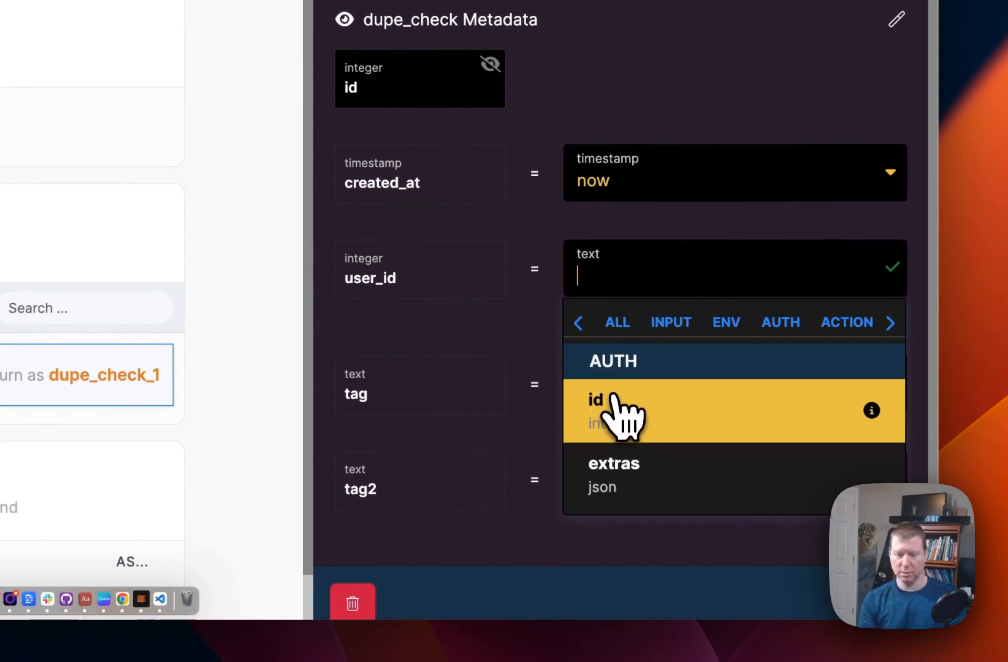
click(596, 410)
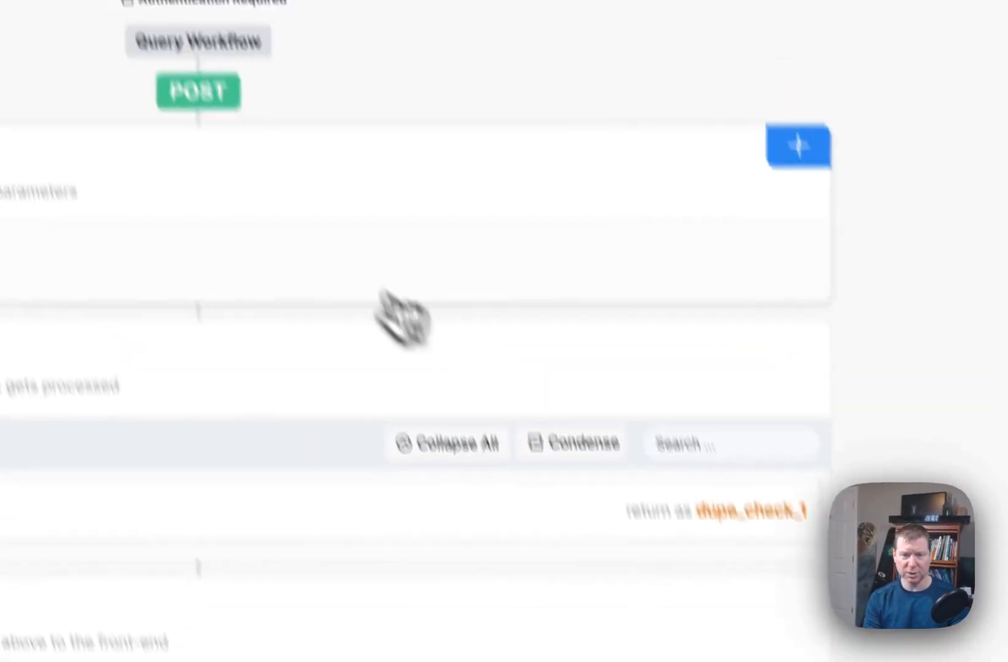
Run & Debug add_tag with an auth token and tag DELTA, adding a ray DELTA record.
click(799, 146)
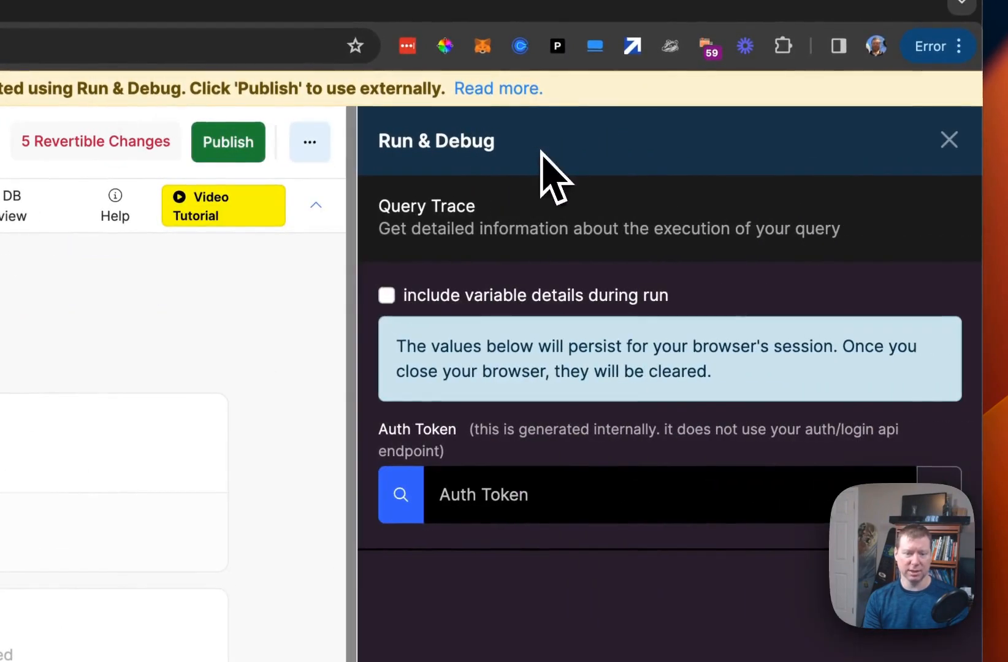
click(400, 495)
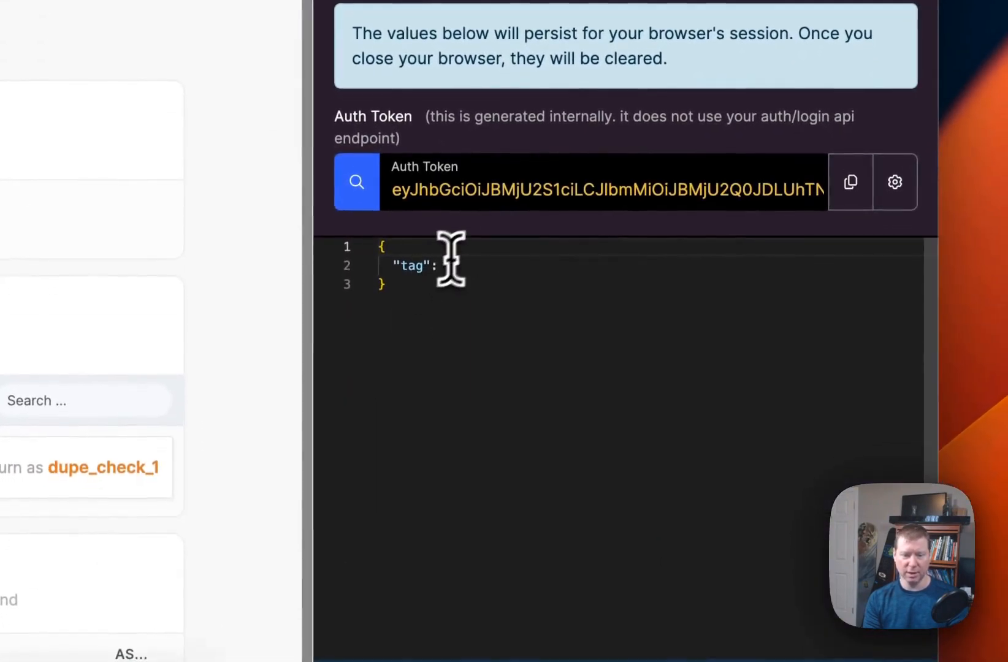
text(DE")
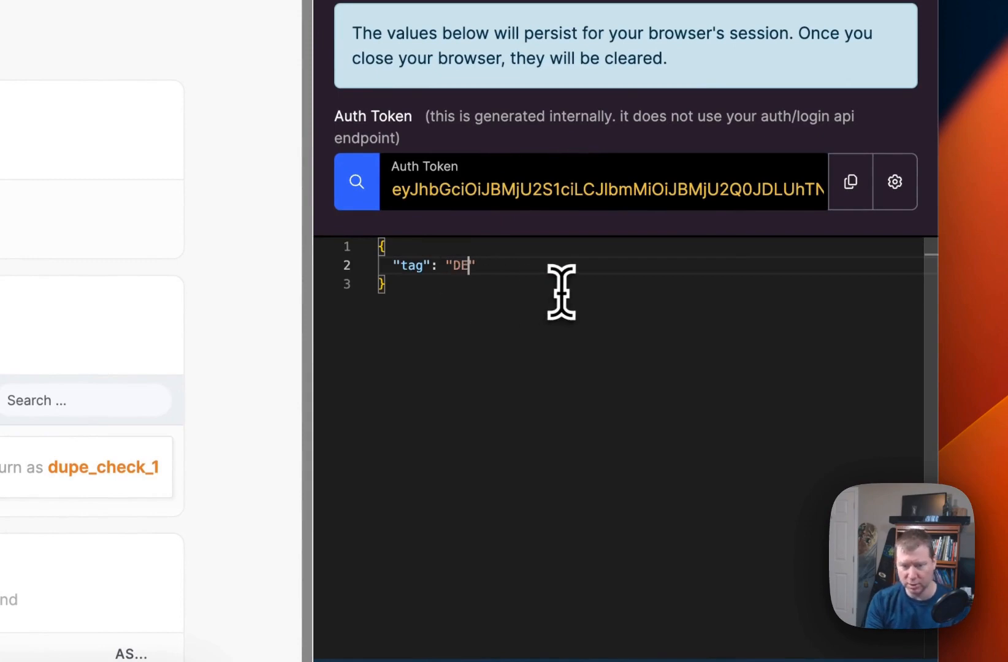
text(LTA)
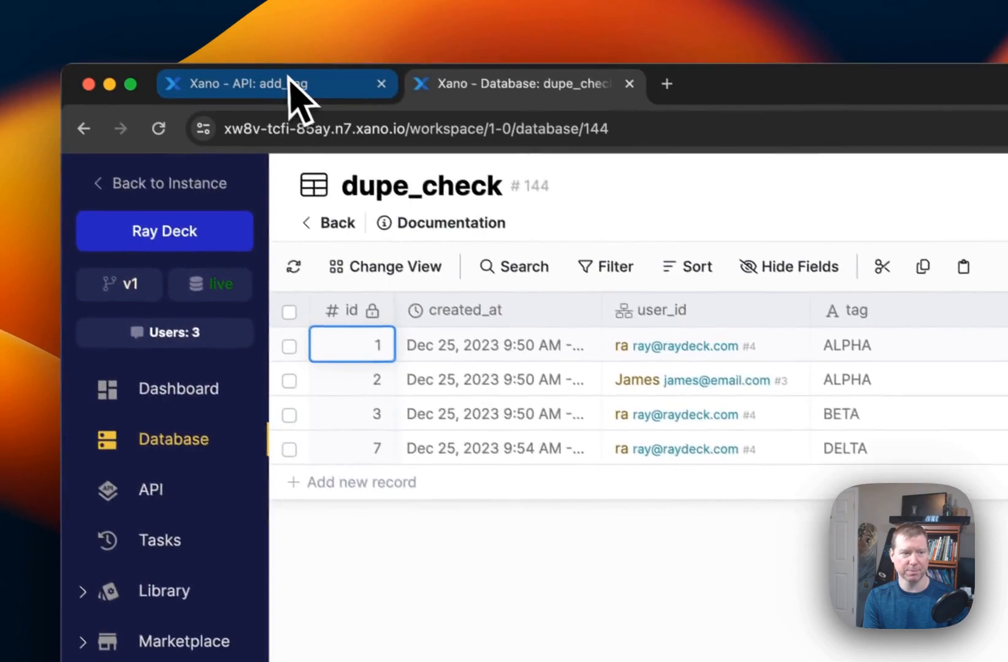
click(250, 85)
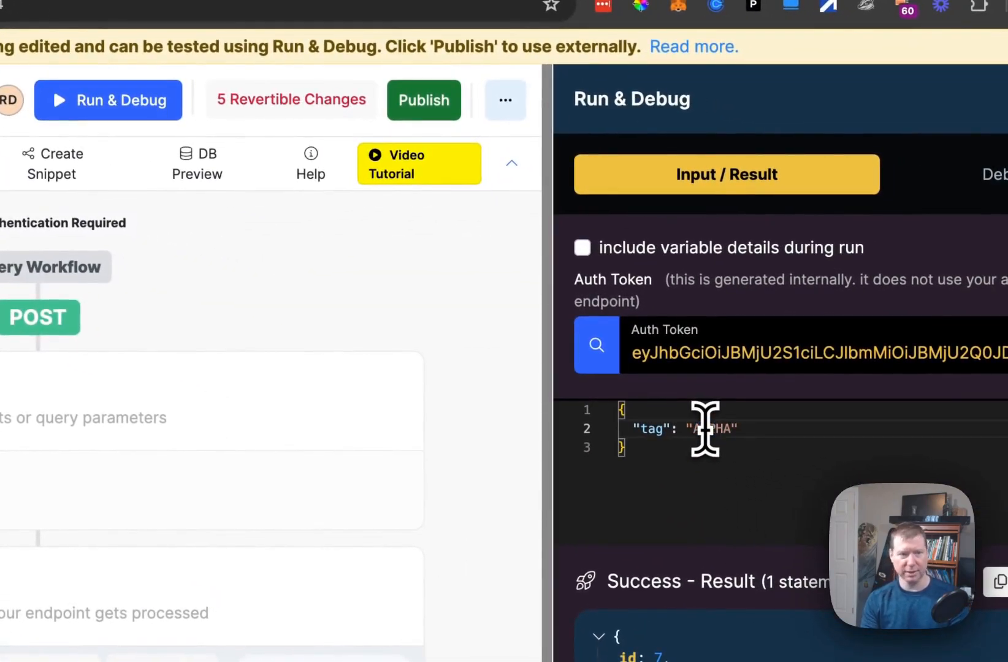
scroll(down, 3)
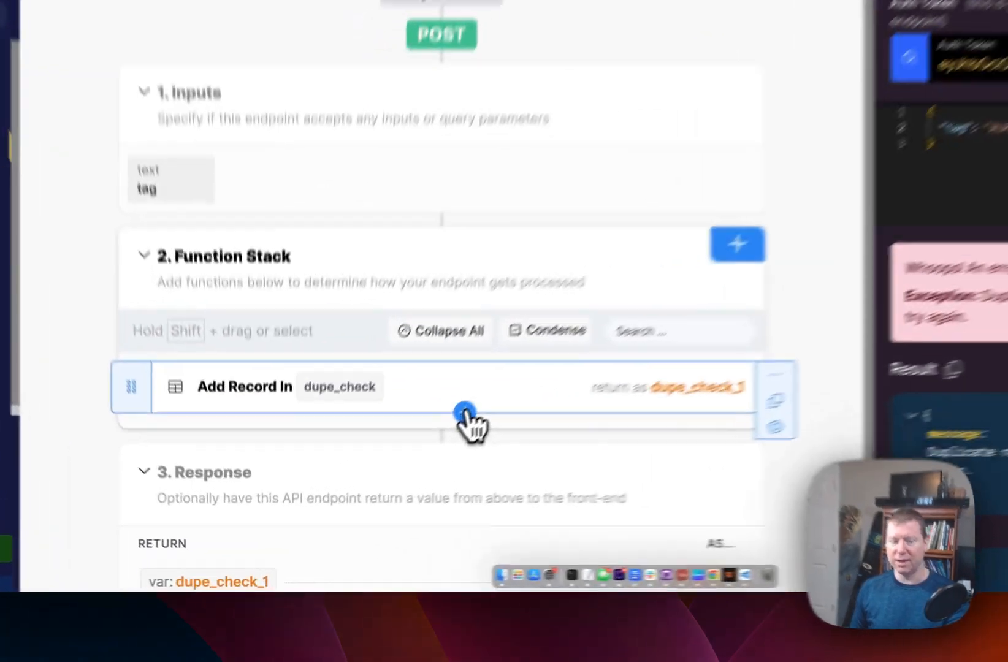
Wrap the Add Record in dupe_check step in a Try/Catch from Data Manipulation and start the catch branch.
click(737, 245)
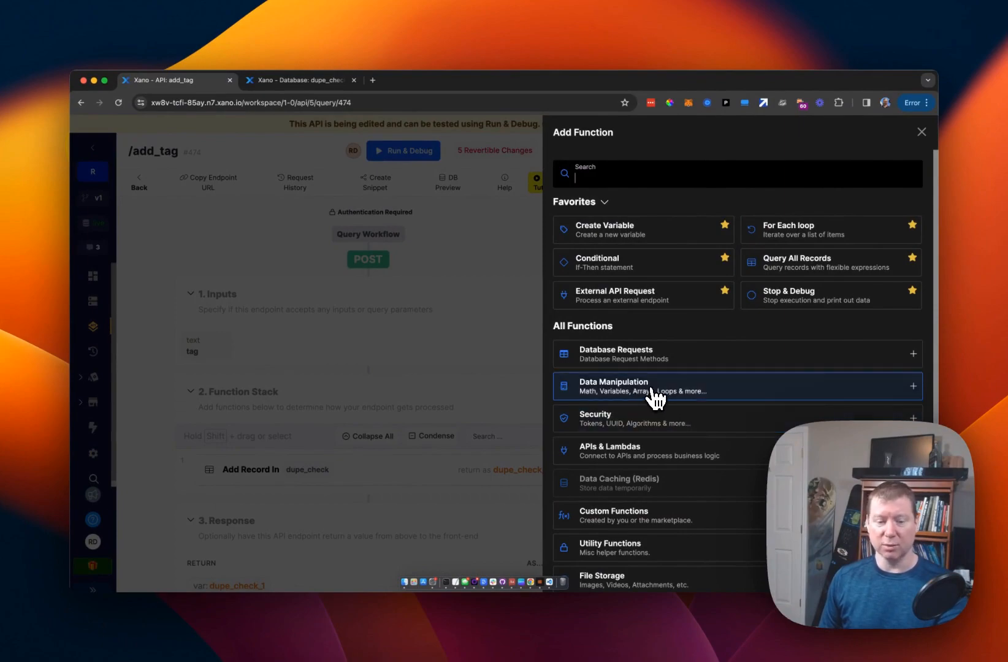
click(654, 387)
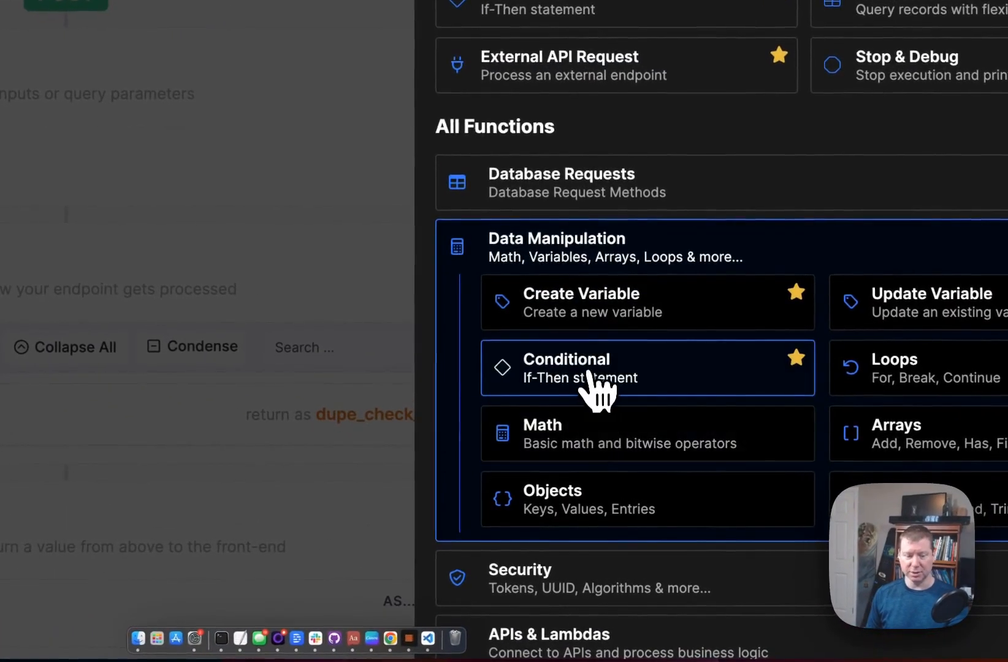
click(579, 368)
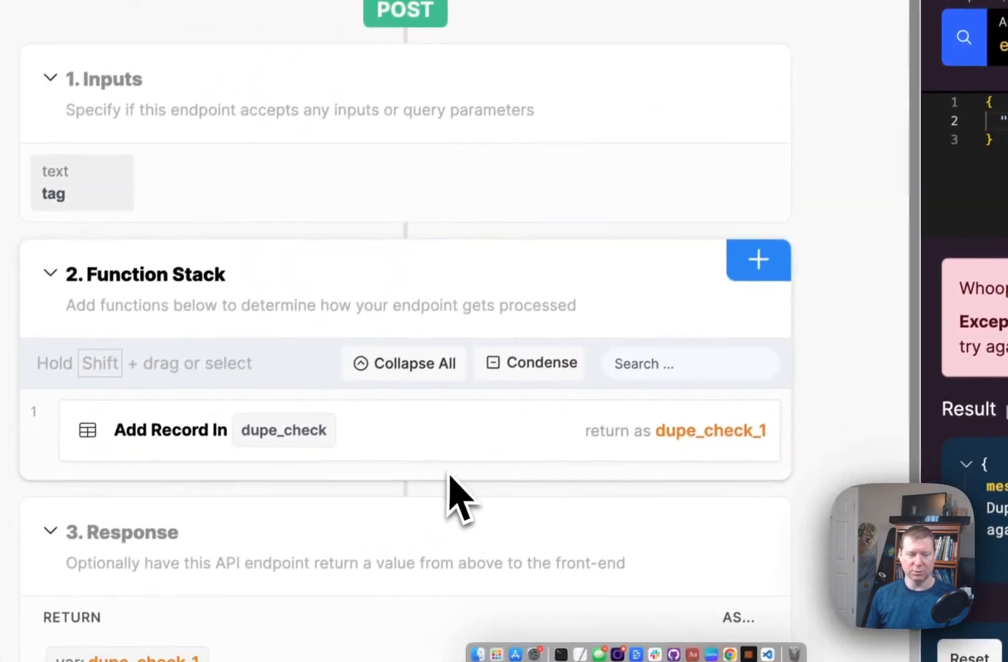
click(758, 260)
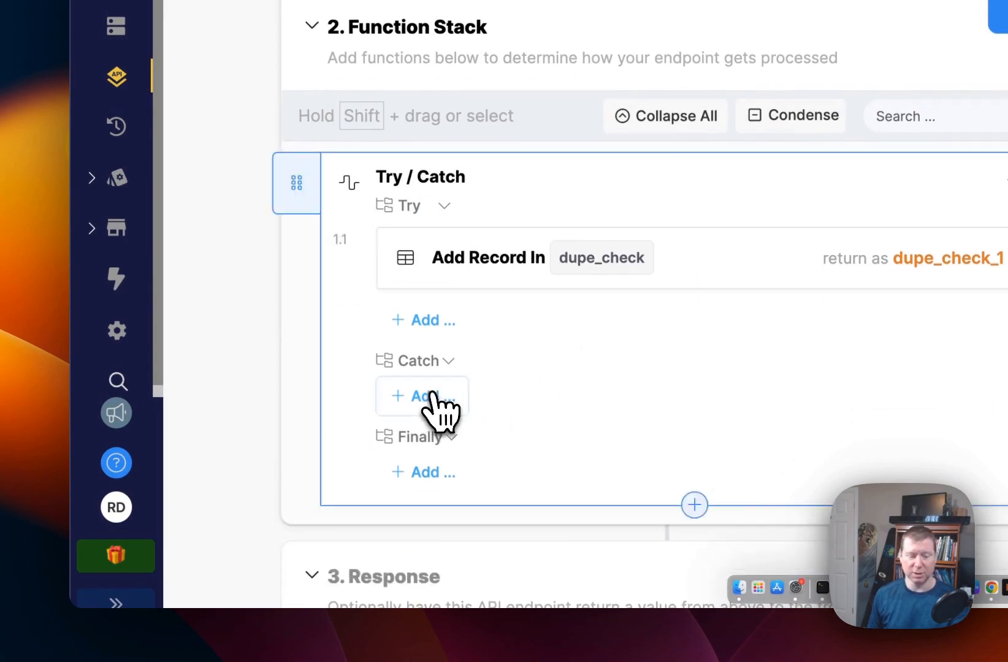
click(422, 396)
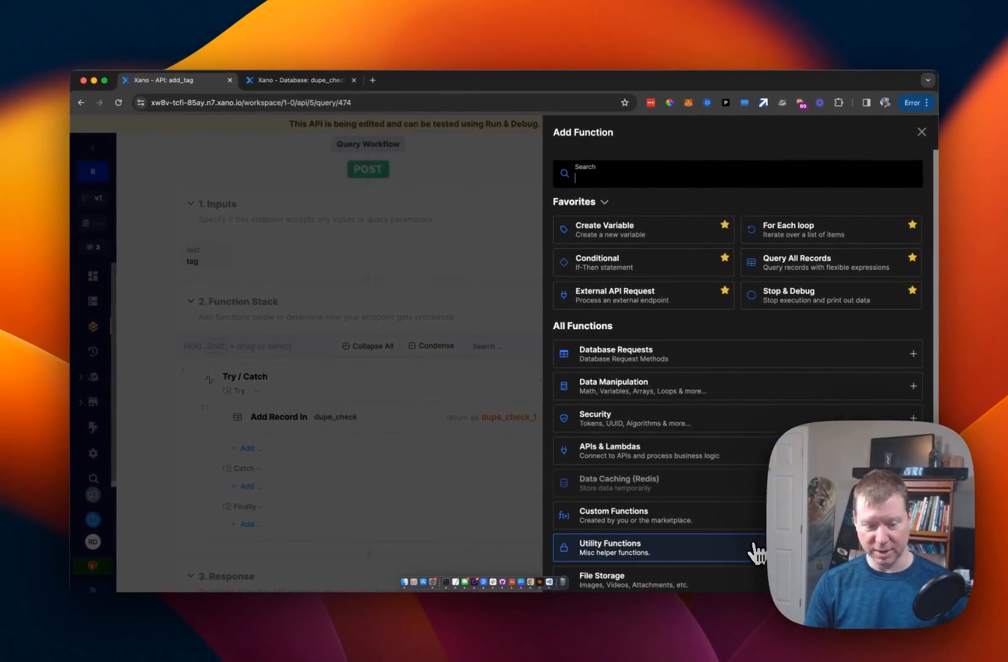
mouse_move(691, 546)
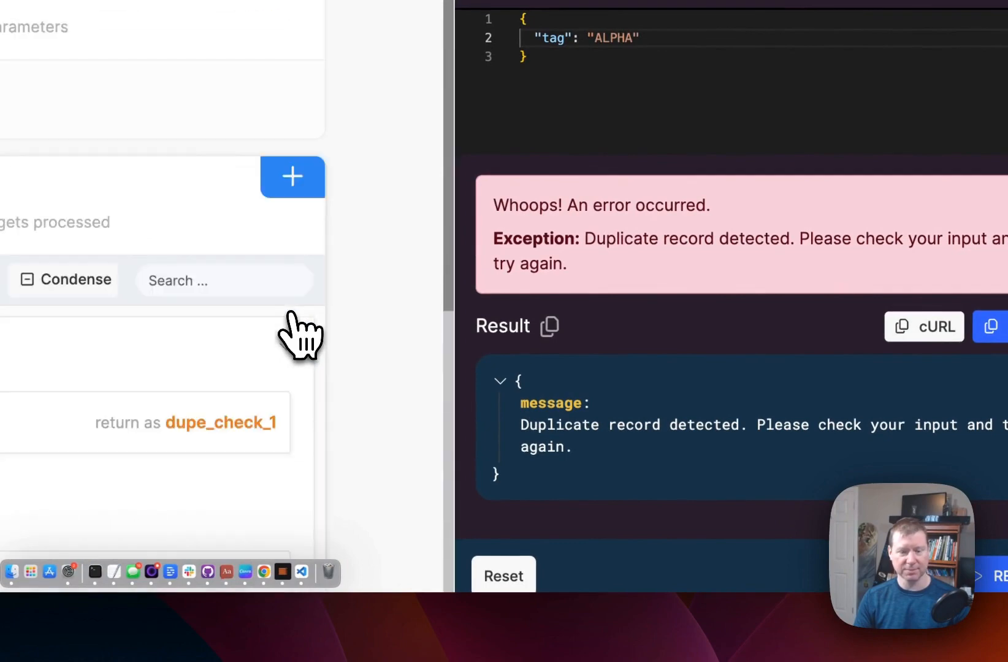
Run add_tag in Run & Debug with tag ETA, which returns null, then start adding a function.
scroll(down, 3)
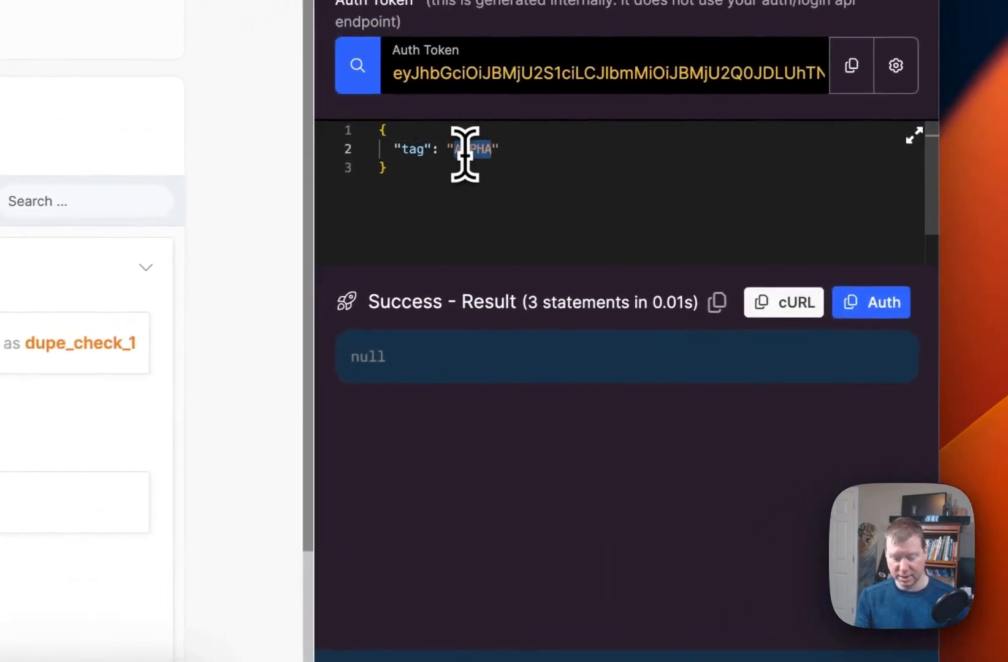
text(ETA)
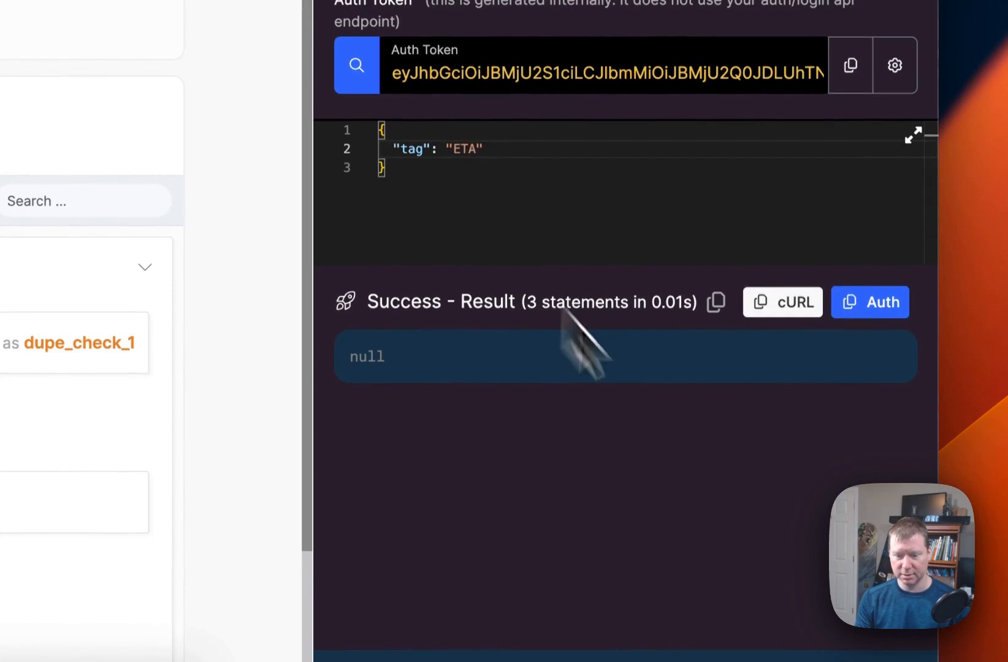
scroll(down, 3)
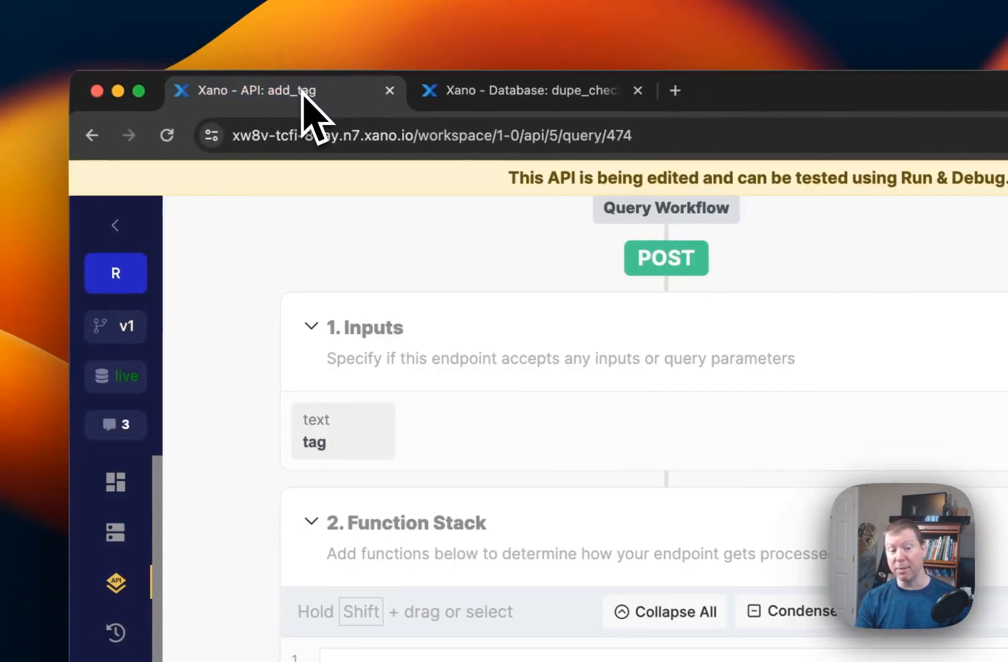
scroll(down, 3)
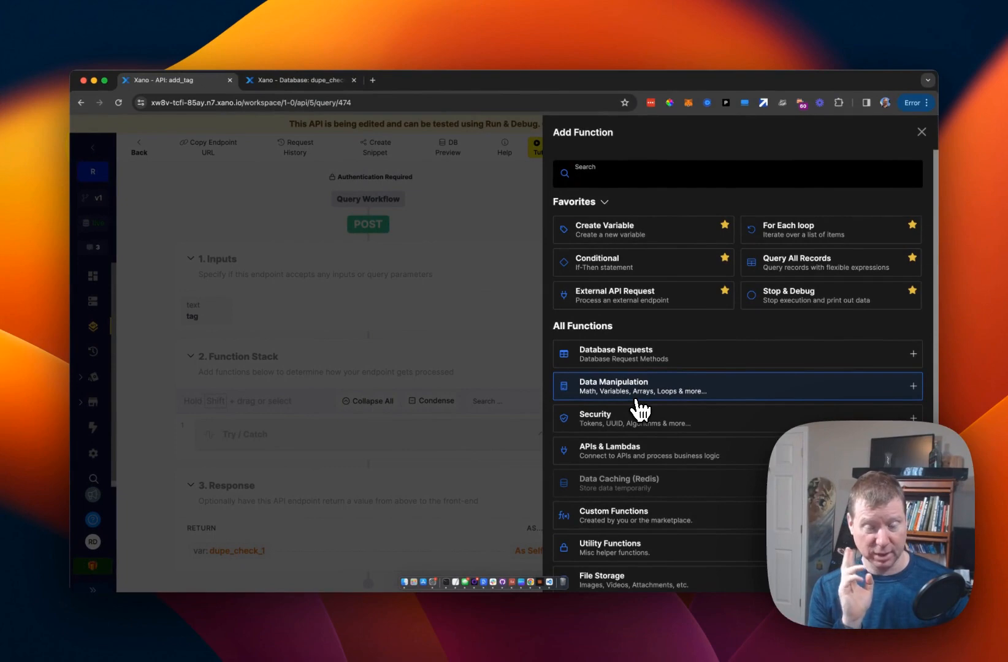
mouse_move(625, 398)
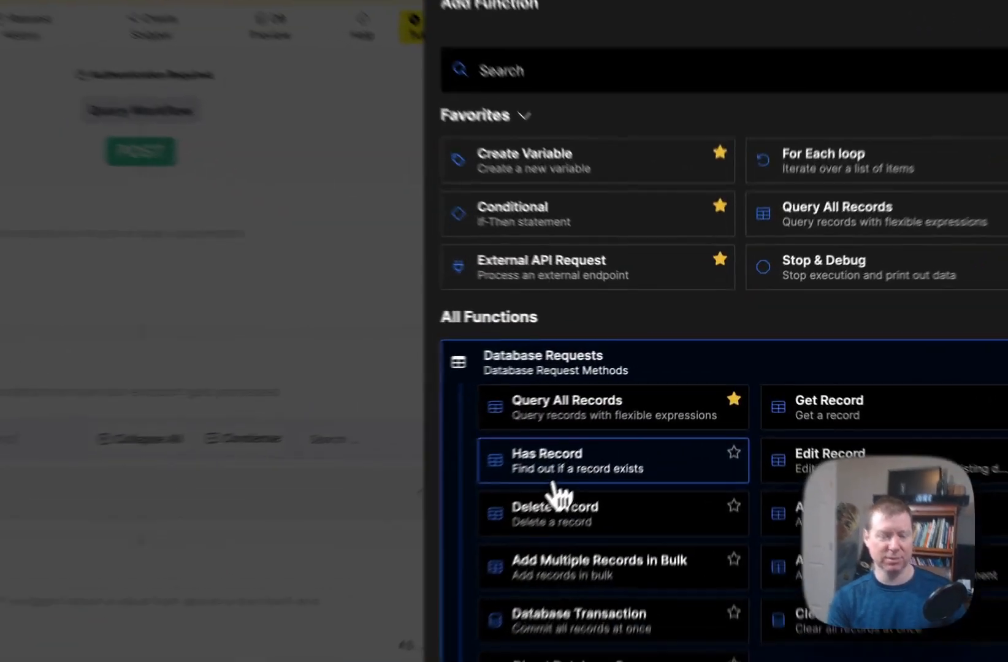
Add a Has Record check on dupe_check, then remove it leaving only Try/Catch.
click(547, 459)
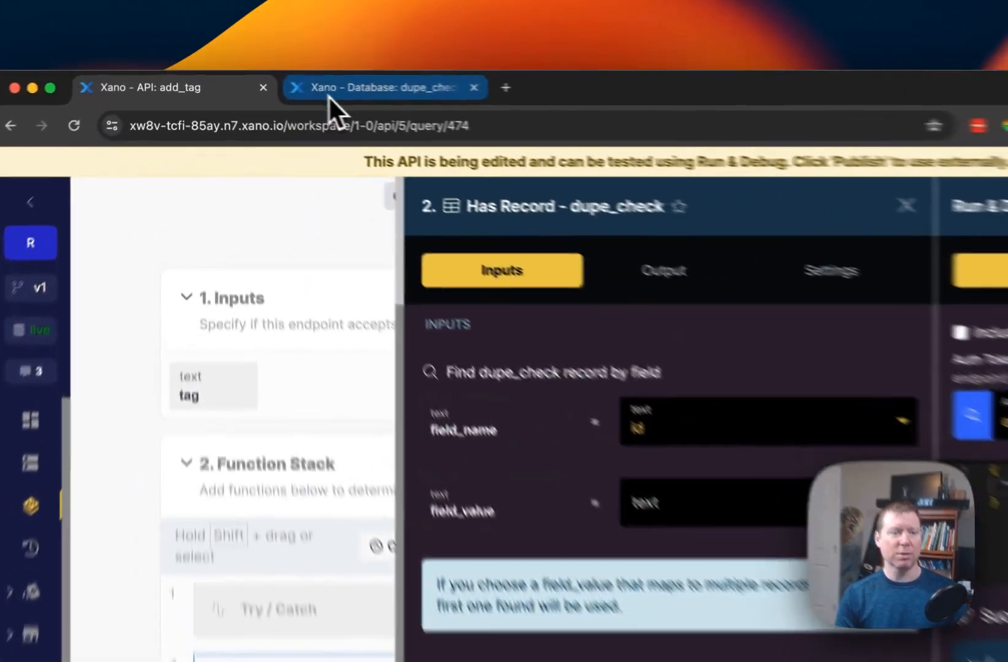
click(382, 88)
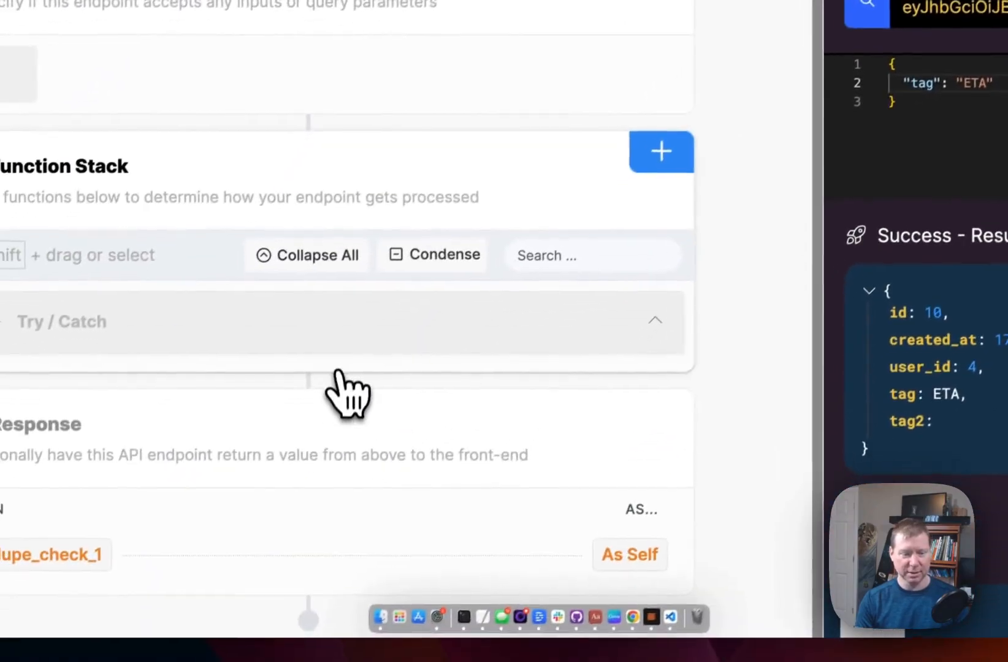
Add a Query All Records step on the dupe_check table after the try/catch.
click(659, 152)
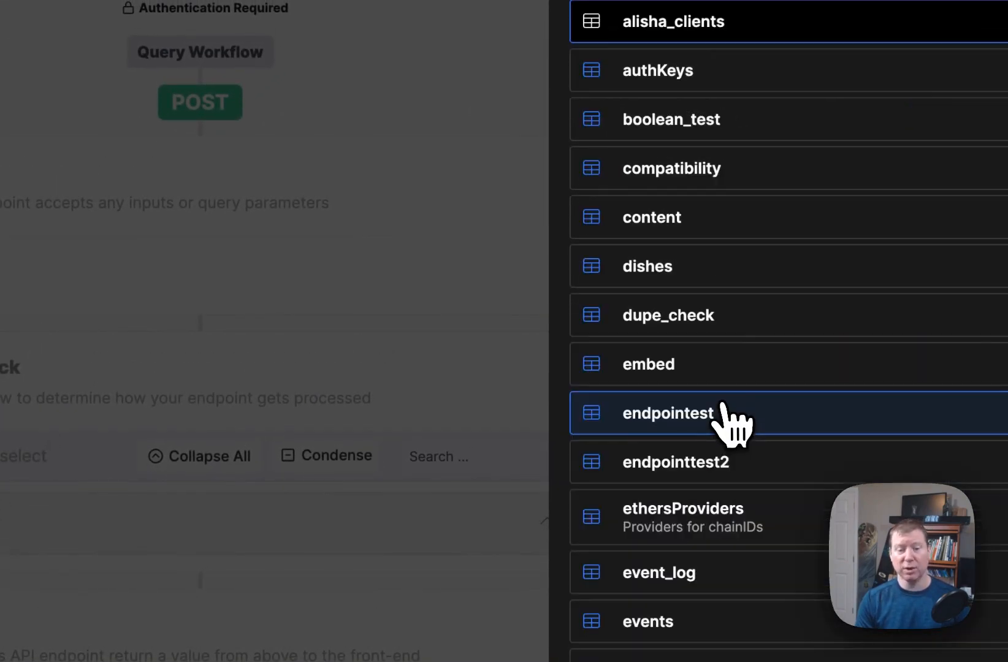
click(671, 413)
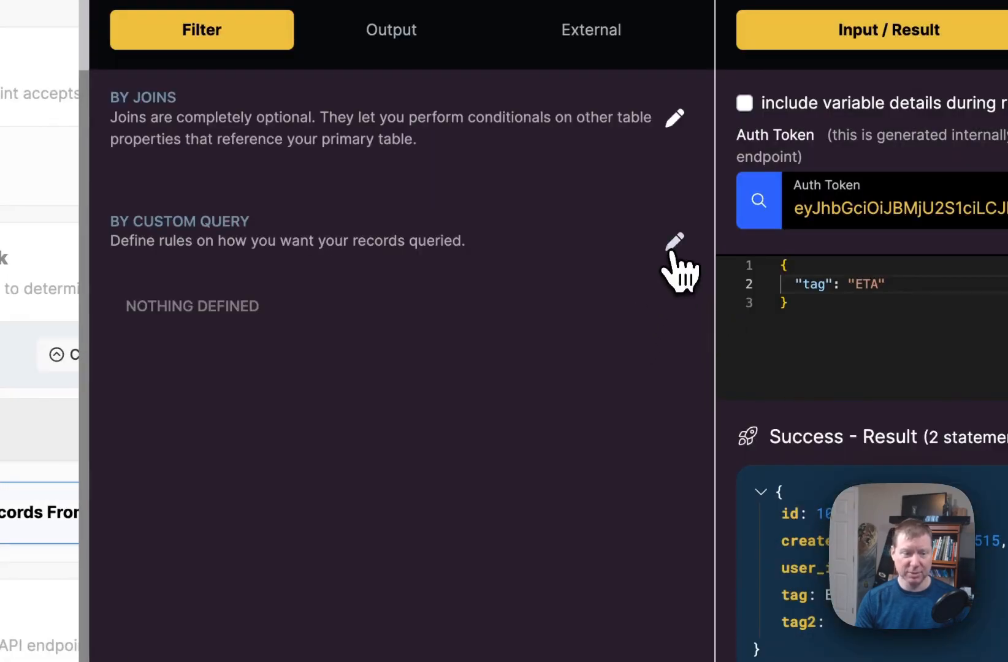
click(674, 242)
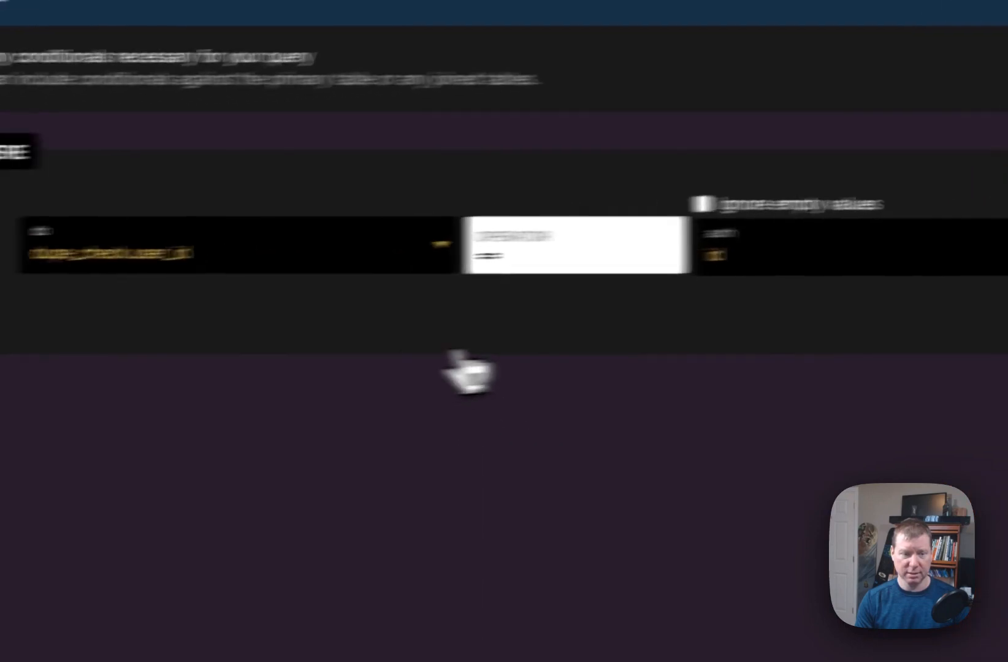
Filter by user_id == auth.id AND tag2 == tag in the custom query.
click(343, 159)
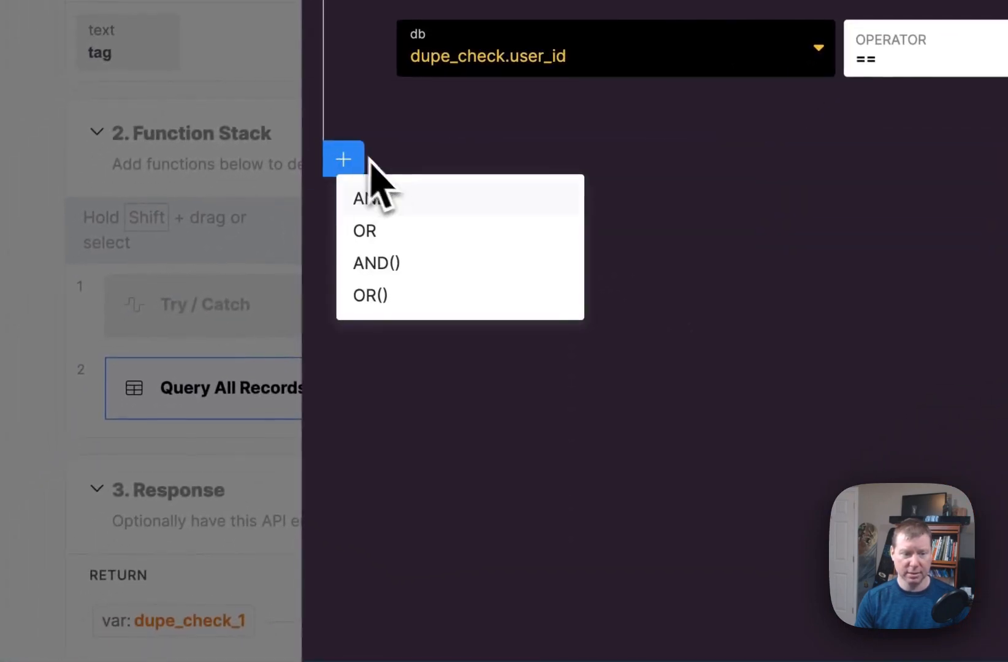
click(365, 198)
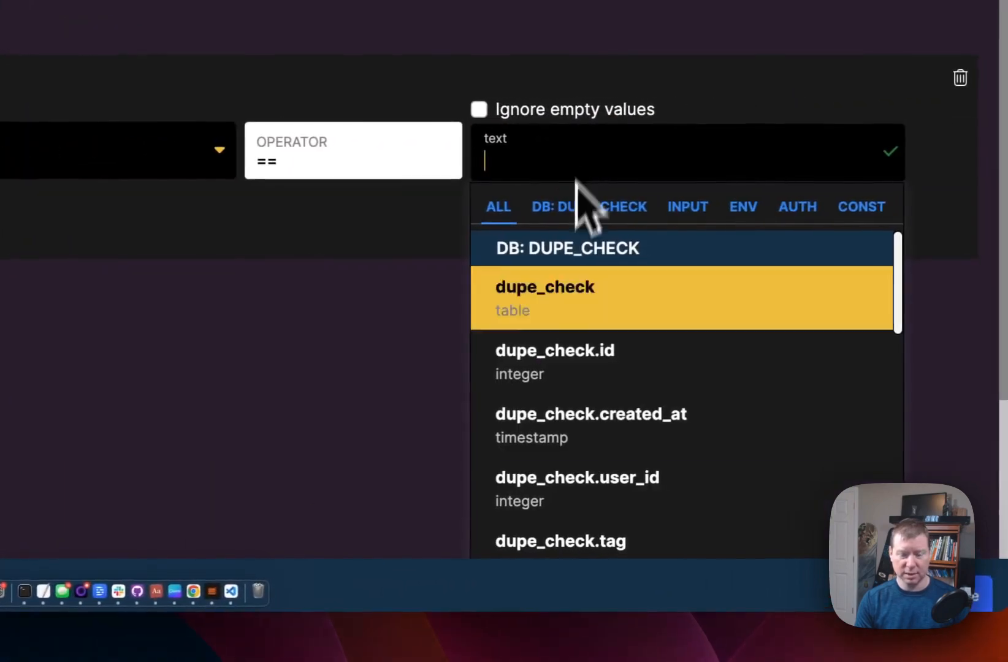
click(561, 540)
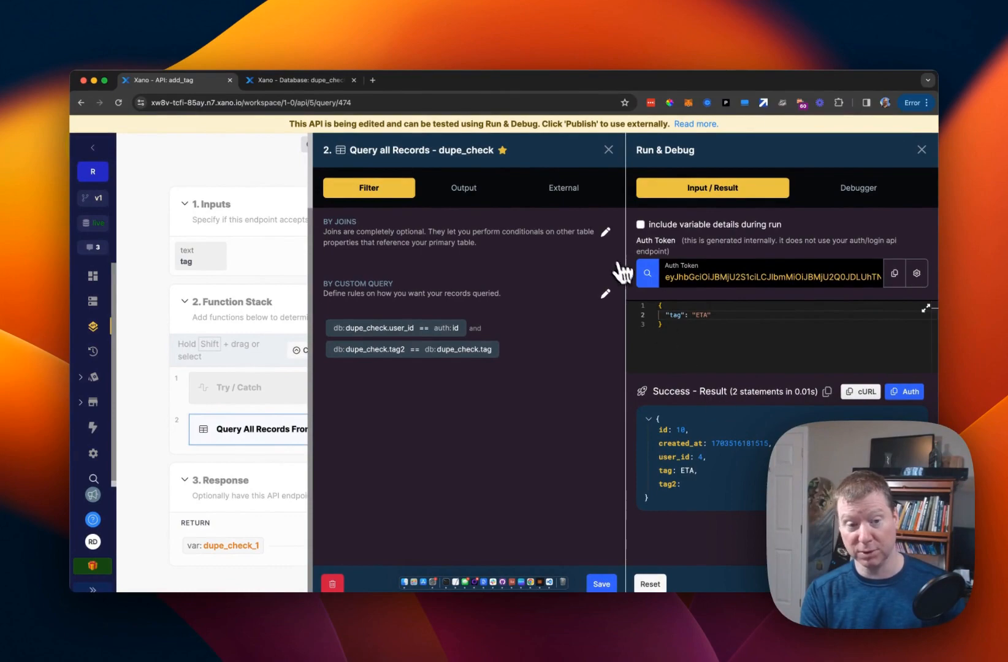
mouse_move(428, 248)
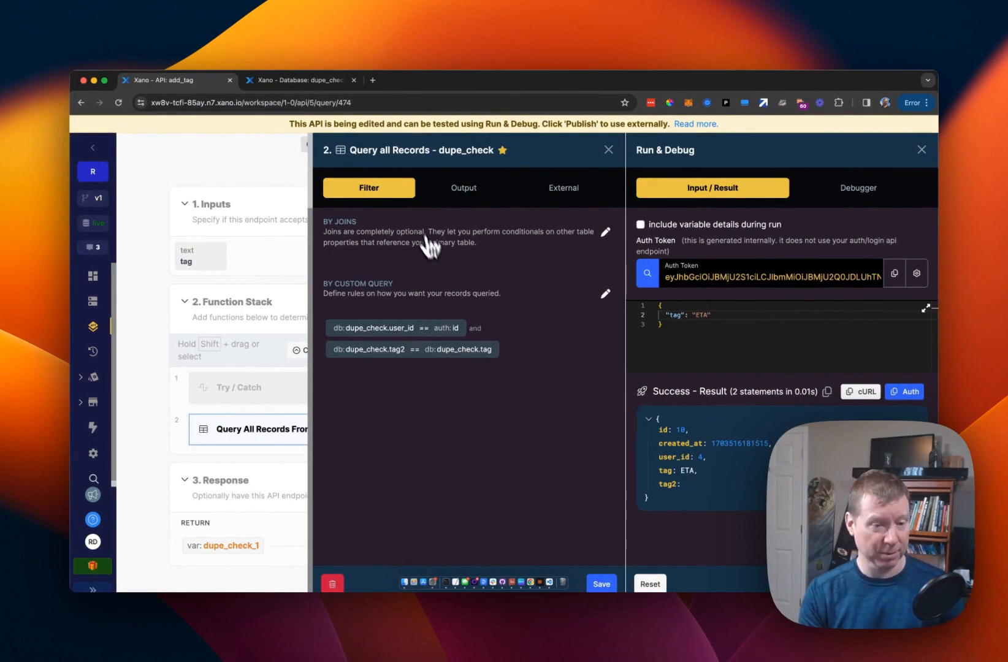
Set the query's return type to exists so it yields a boolean dupe_check_1.
click(462, 188)
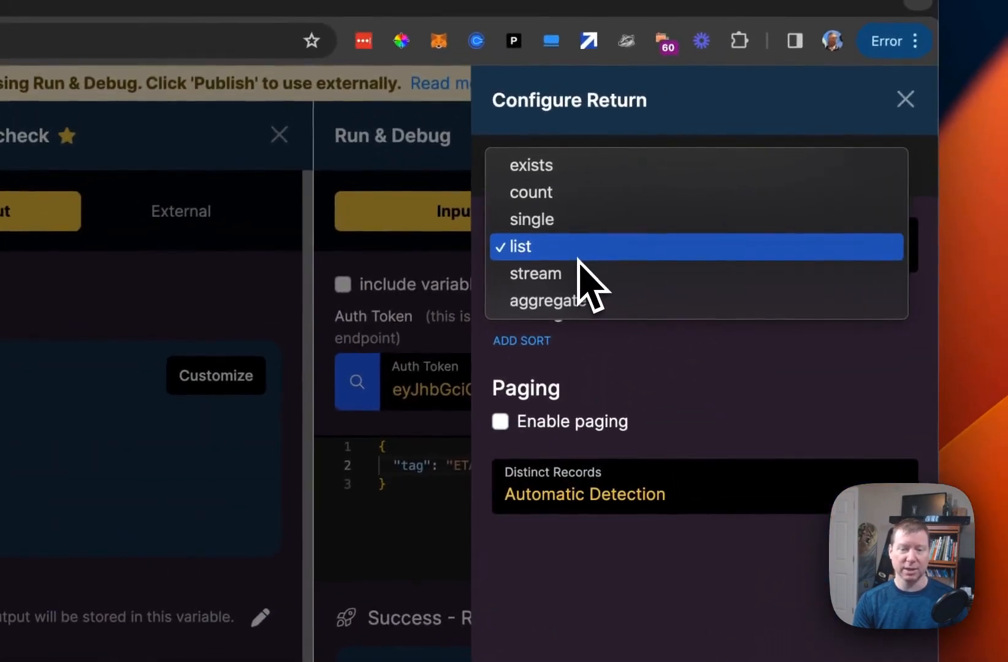
click(531, 164)
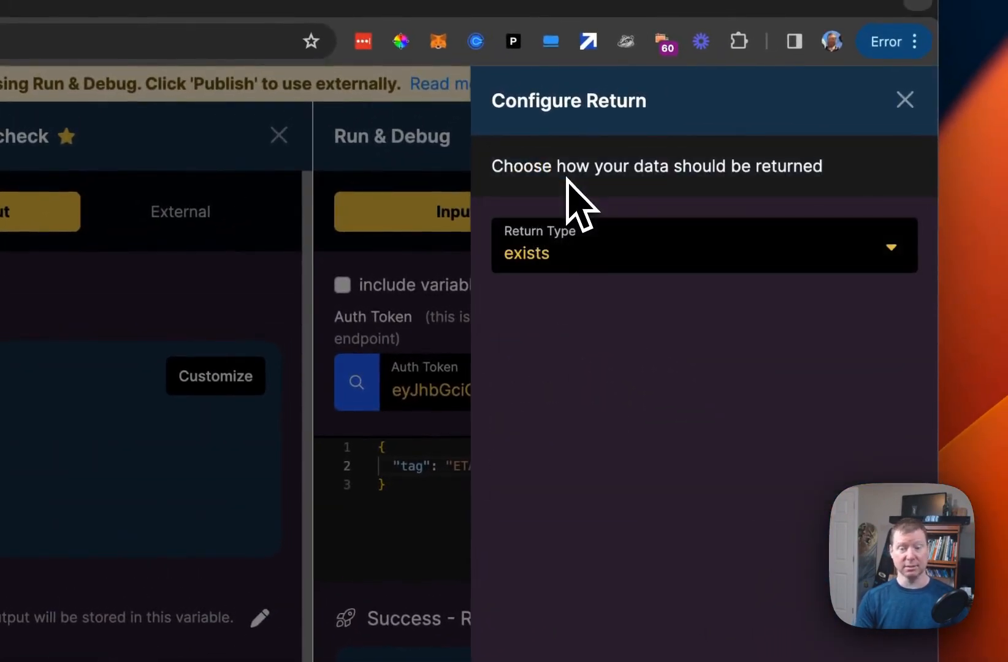
click(903, 100)
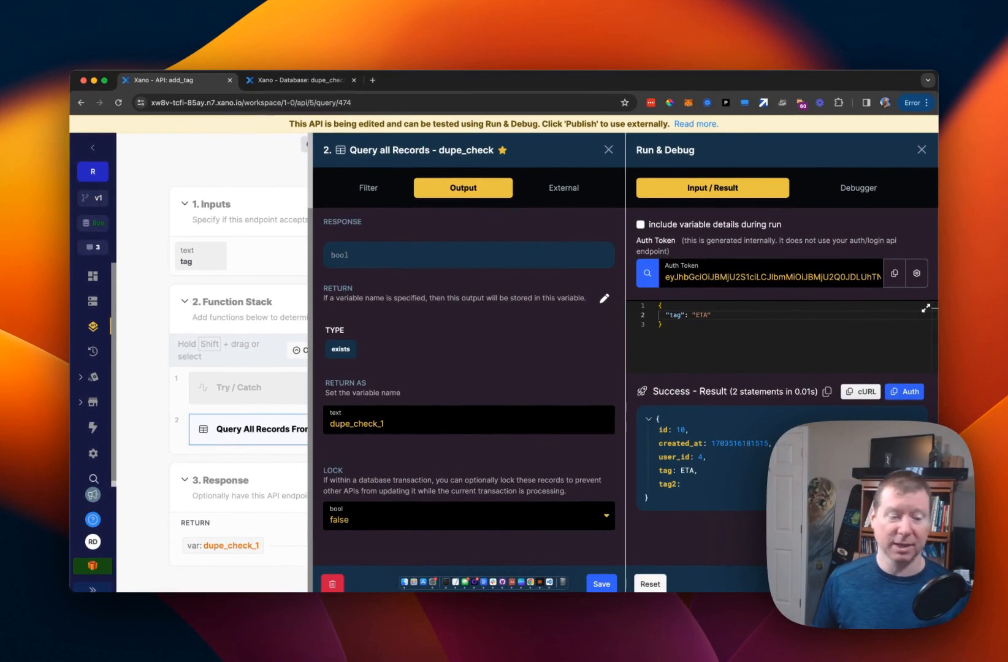
mouse_move(687, 528)
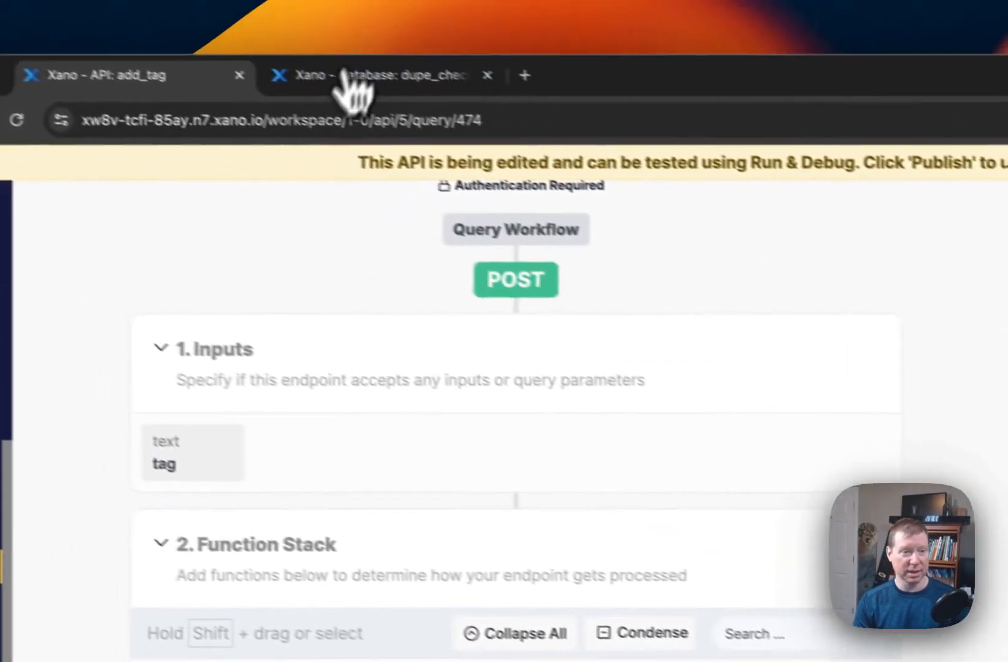
Fix the tag2 filter value, run add_tag with tag ETA returning false, then view the dupe_check records.
click(383, 75)
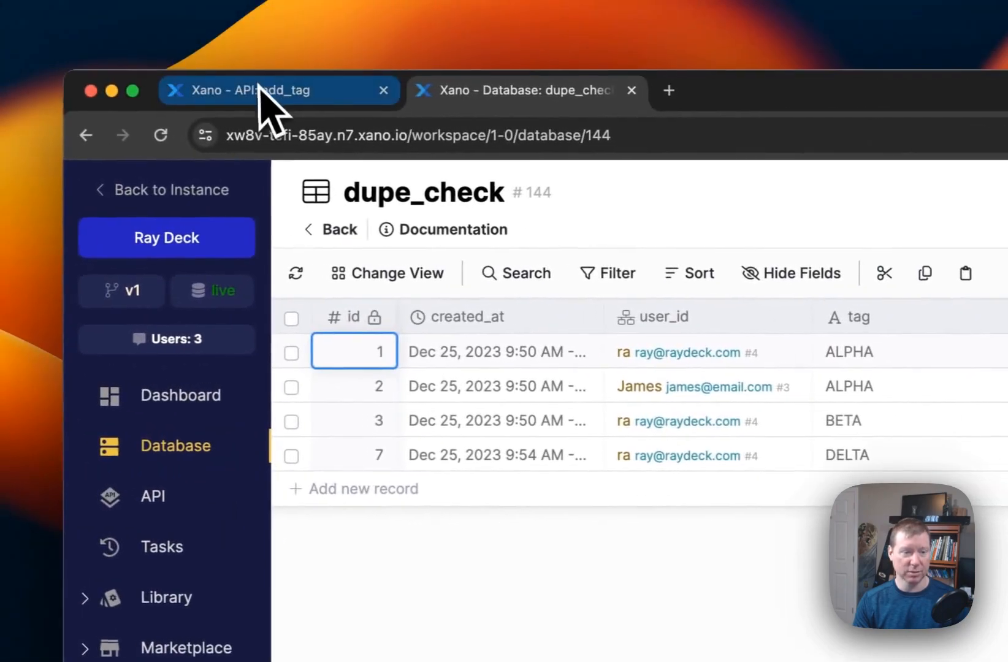
click(244, 89)
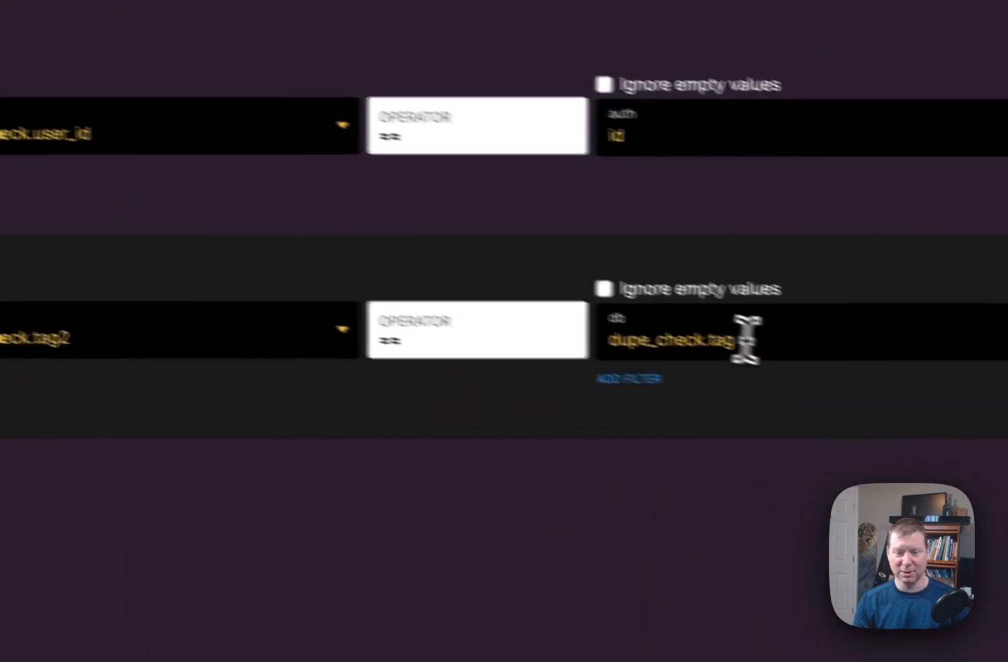
click(675, 339)
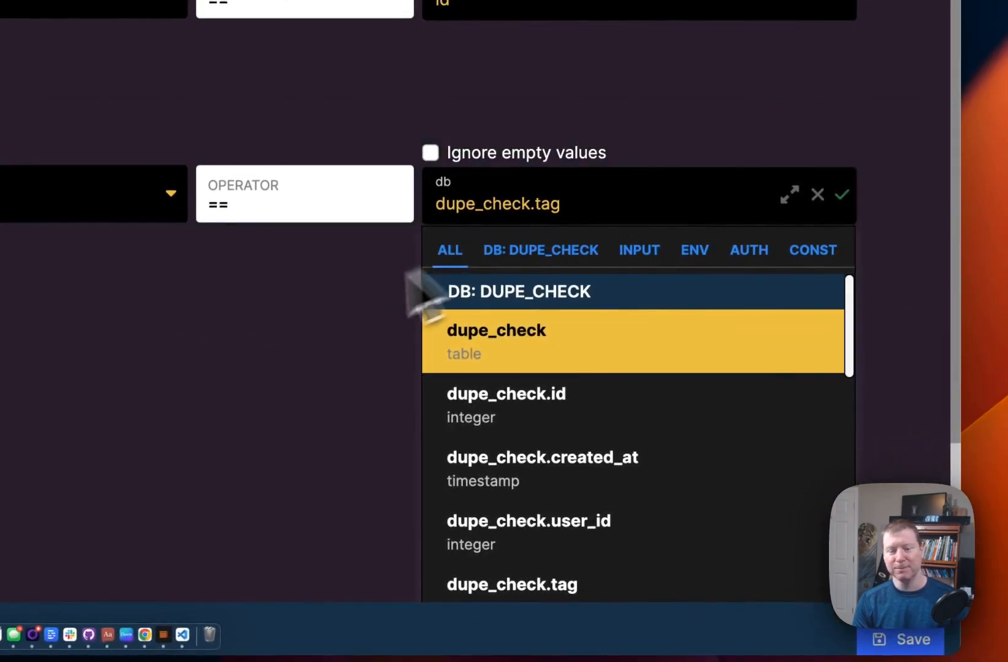
click(540, 250)
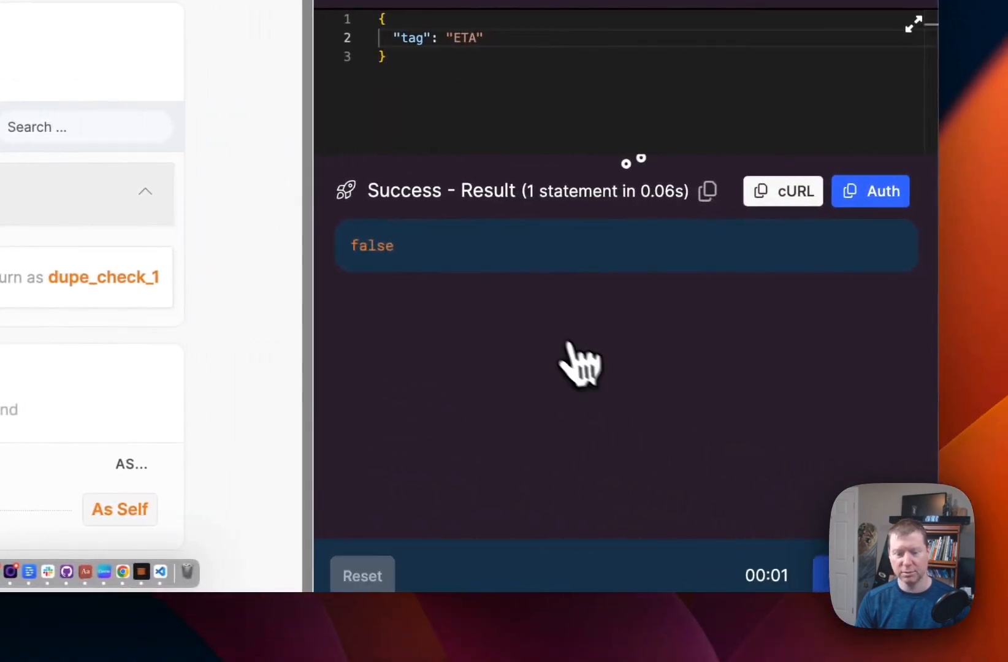
click(513, 85)
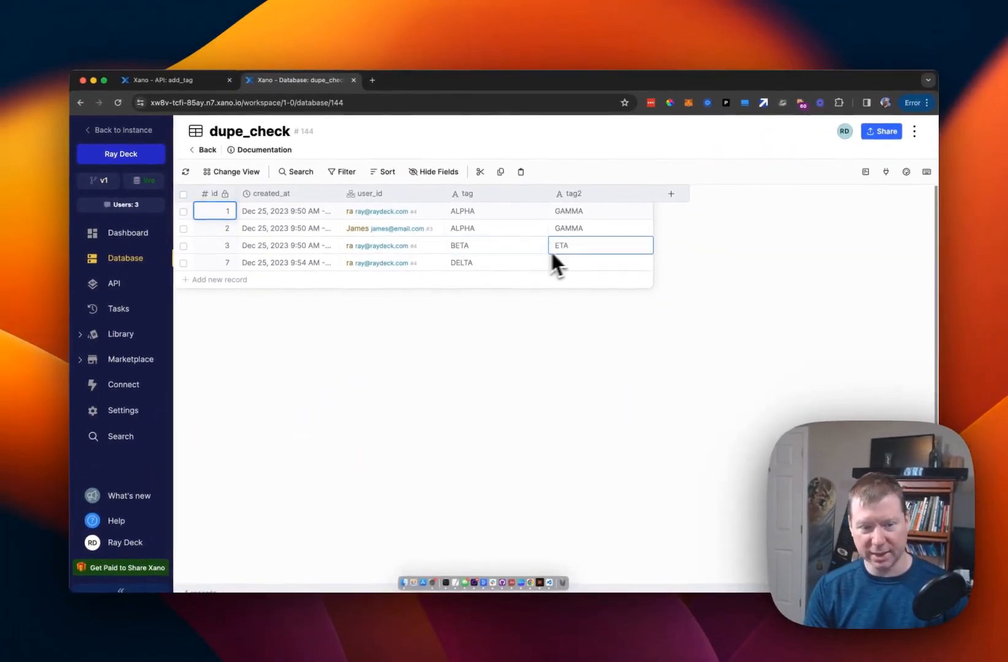
Add a Conditional step checking var dupe_check_1 == true.
click(391, 228)
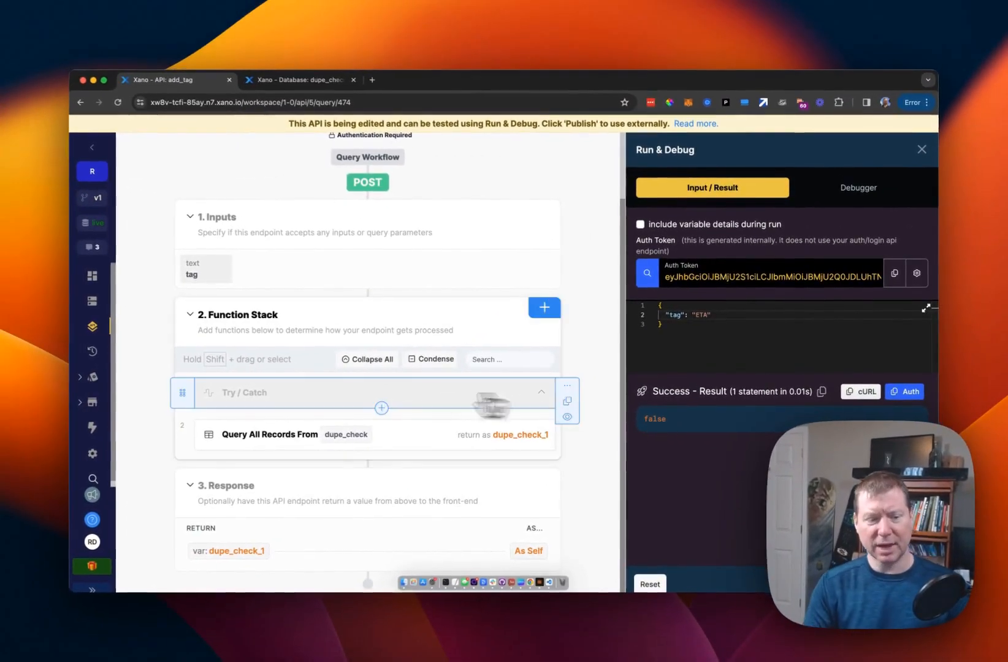
click(545, 308)
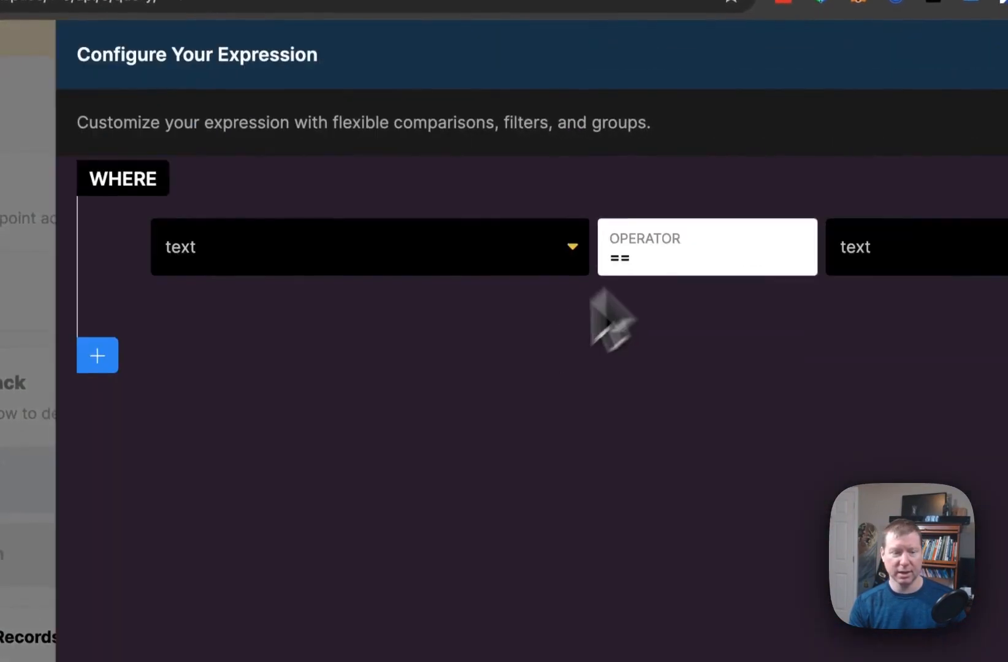
click(369, 247)
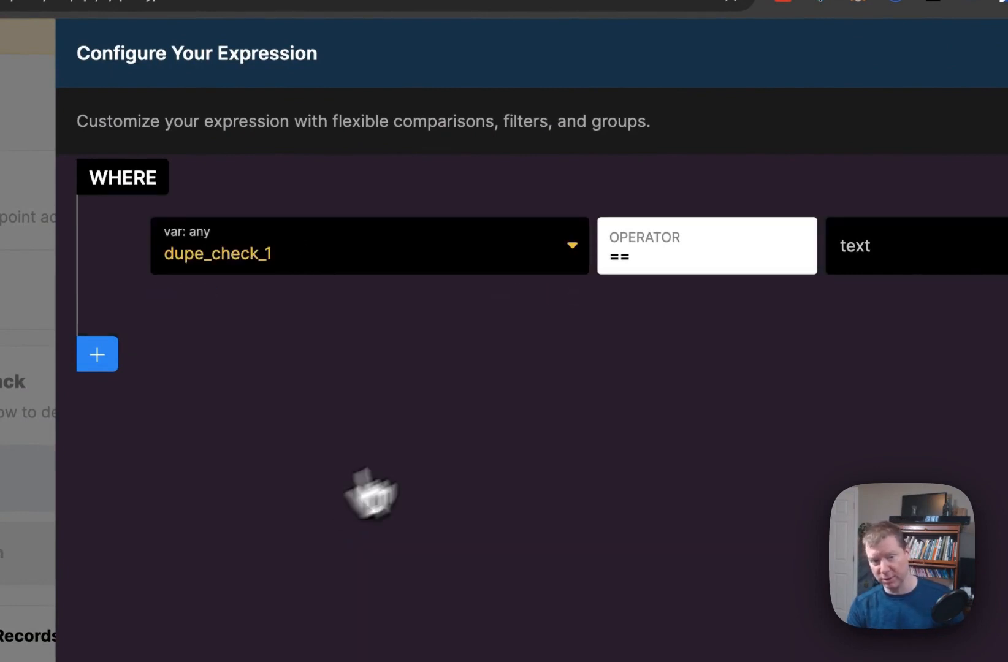
click(900, 245)
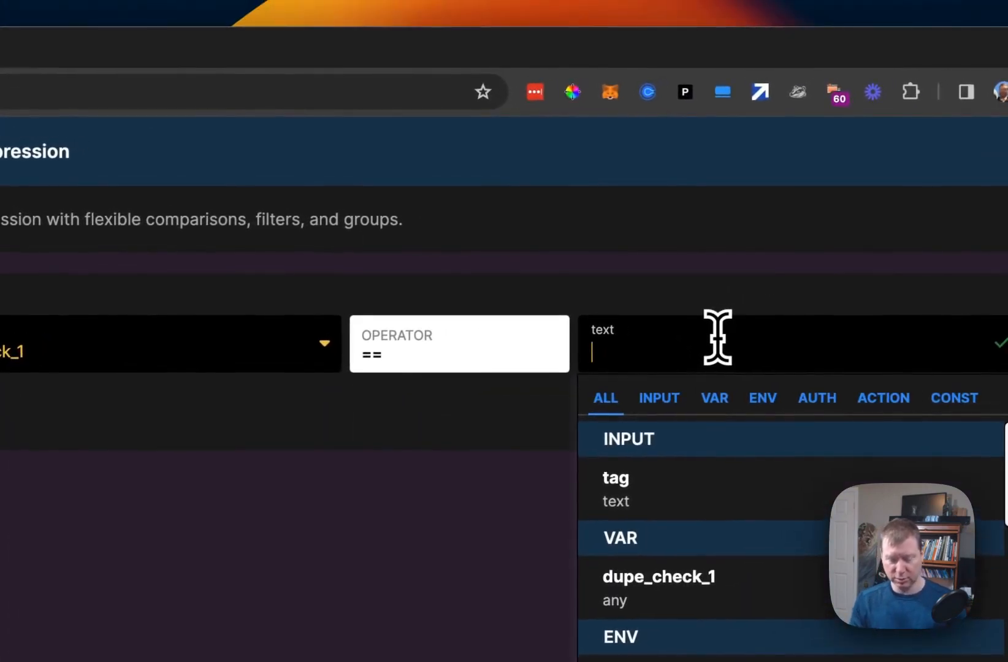
text(true)
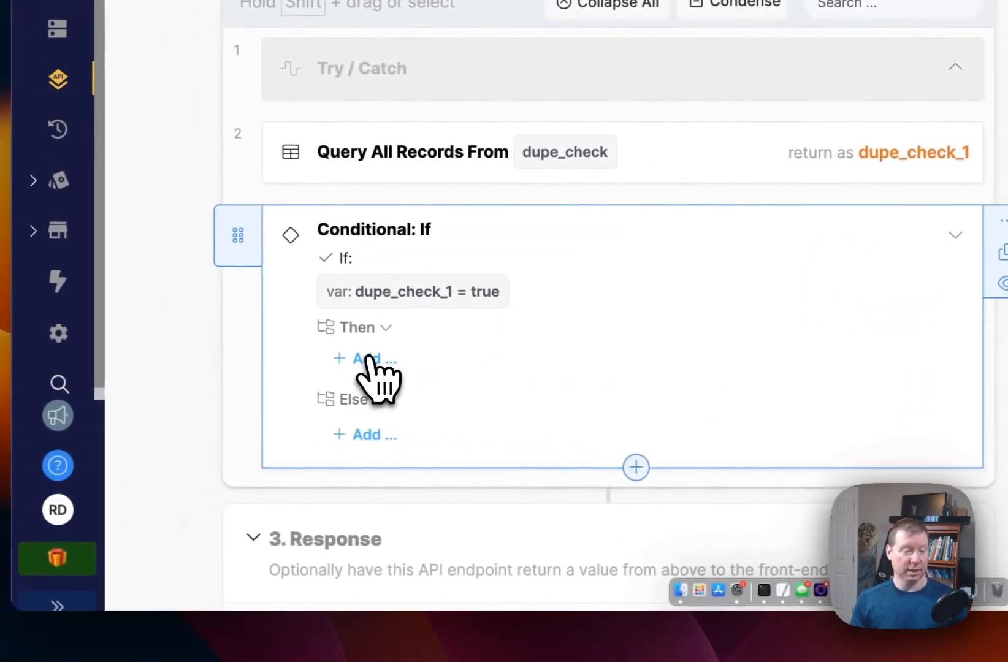
Add a Return under Then and an Add Record in dupe_check under Else.
click(365, 360)
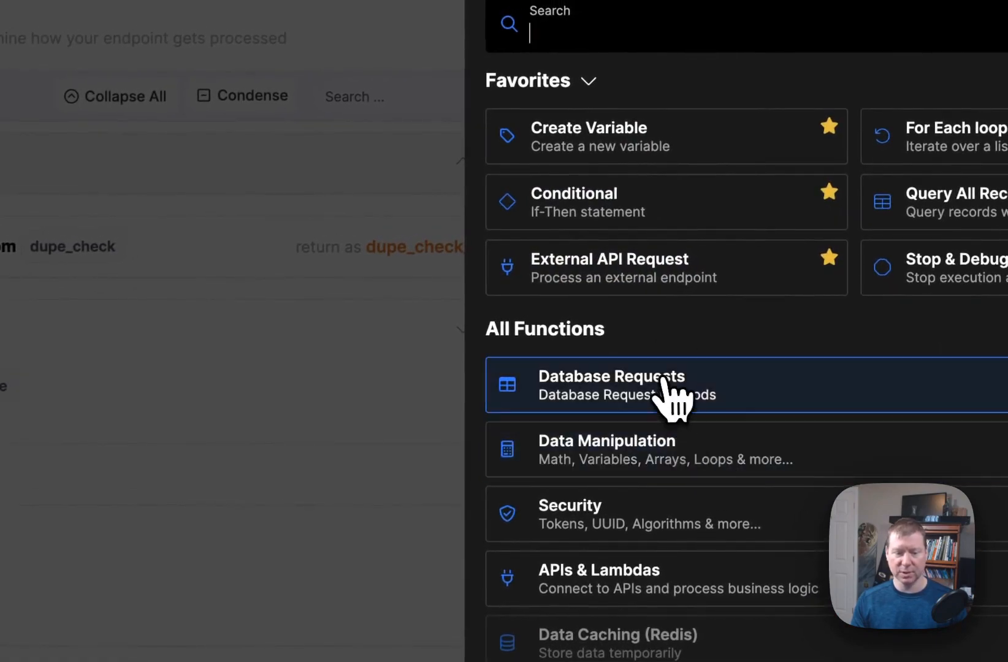
click(668, 387)
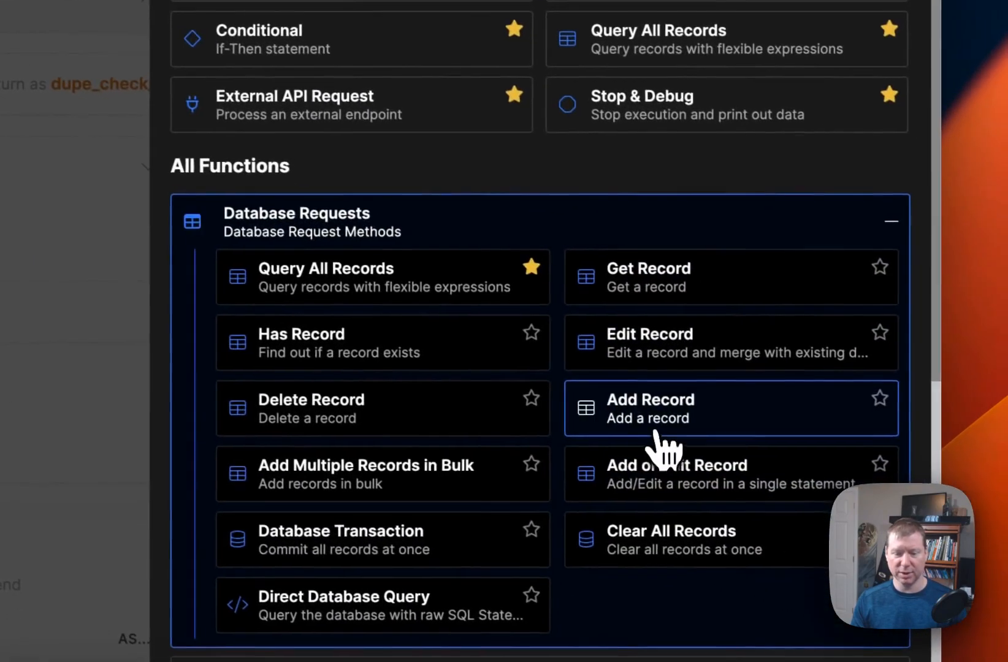
click(650, 407)
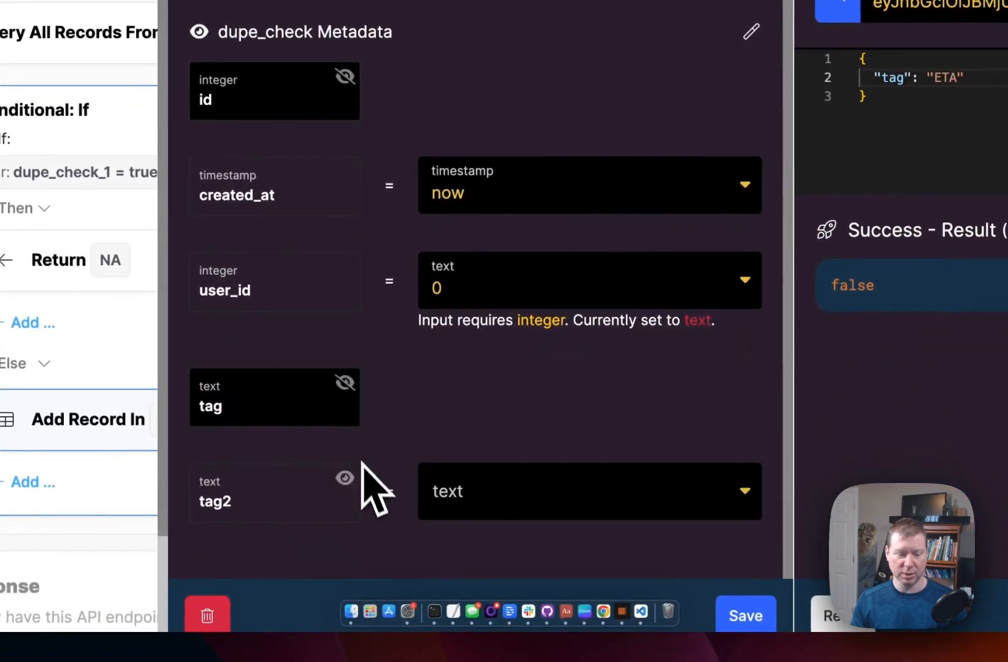
Set the new record's tag2 from the tag input and save the step.
click(588, 492)
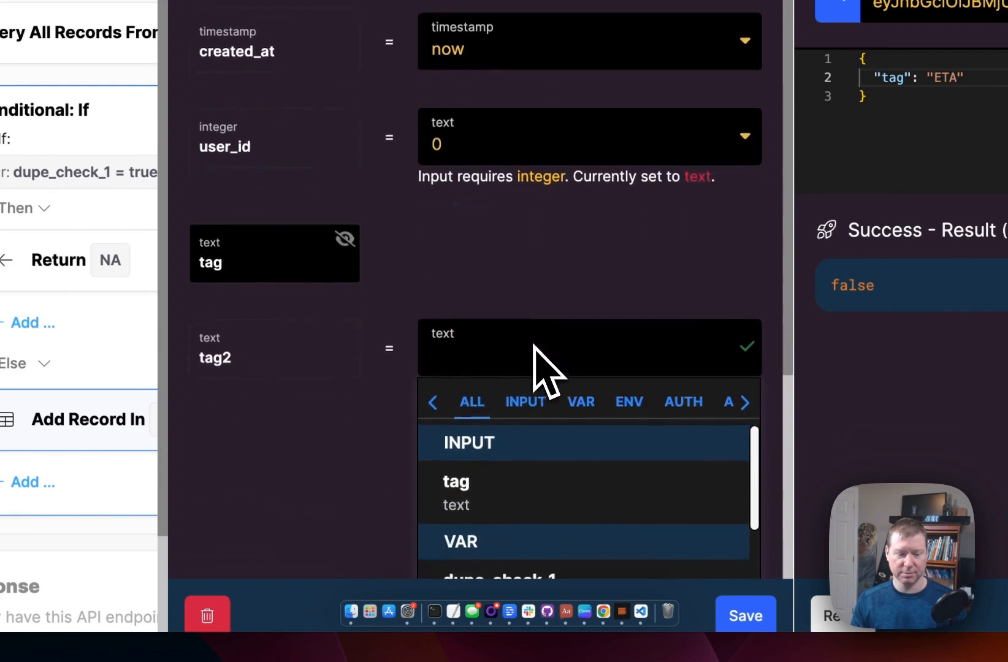
click(457, 493)
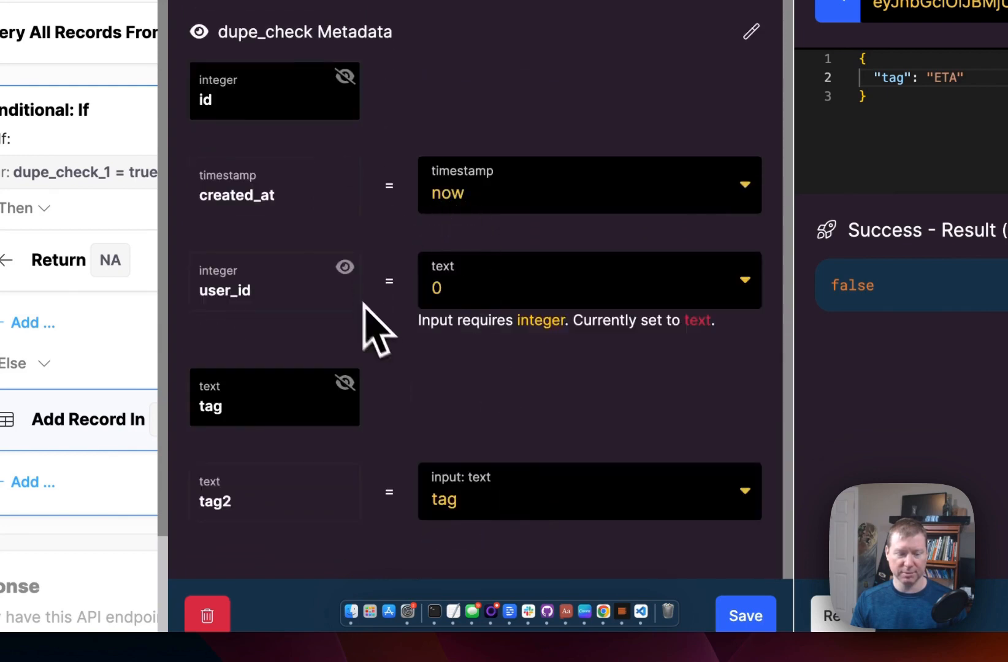
click(589, 280)
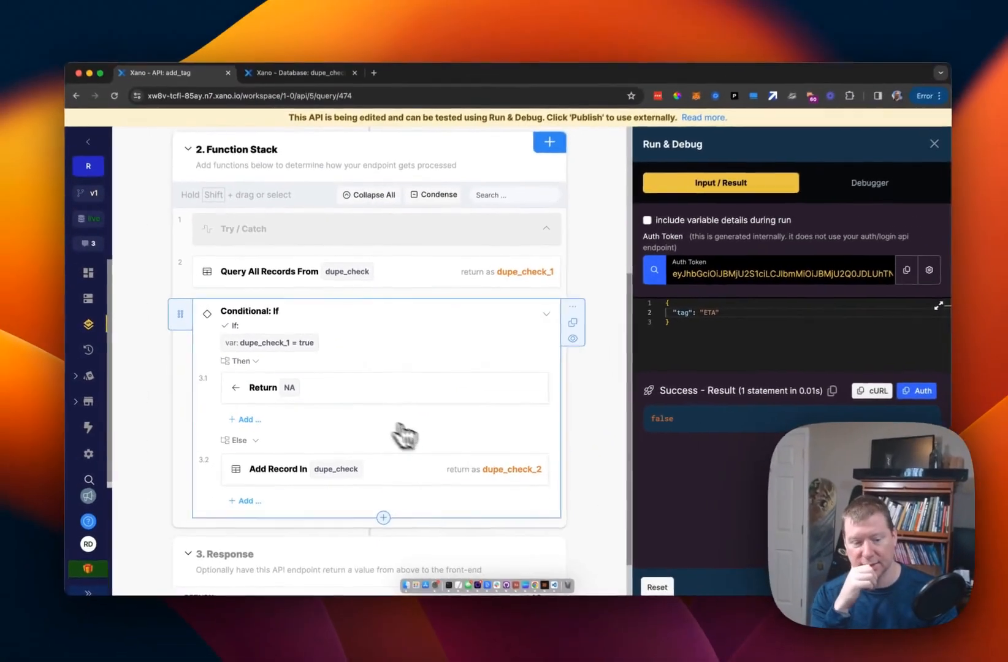
Run add_tag and confirm dupe_check gains new ETA records 10 and 11.
scroll(down, 3)
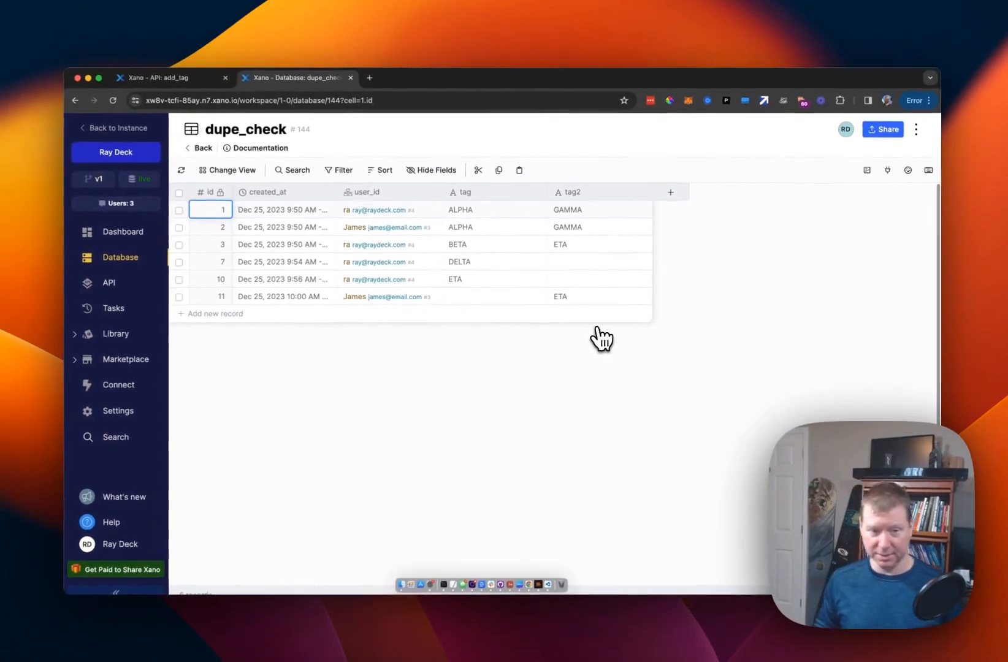
Return to the add_tag endpoint, whose latest ETA run returned null.
click(174, 77)
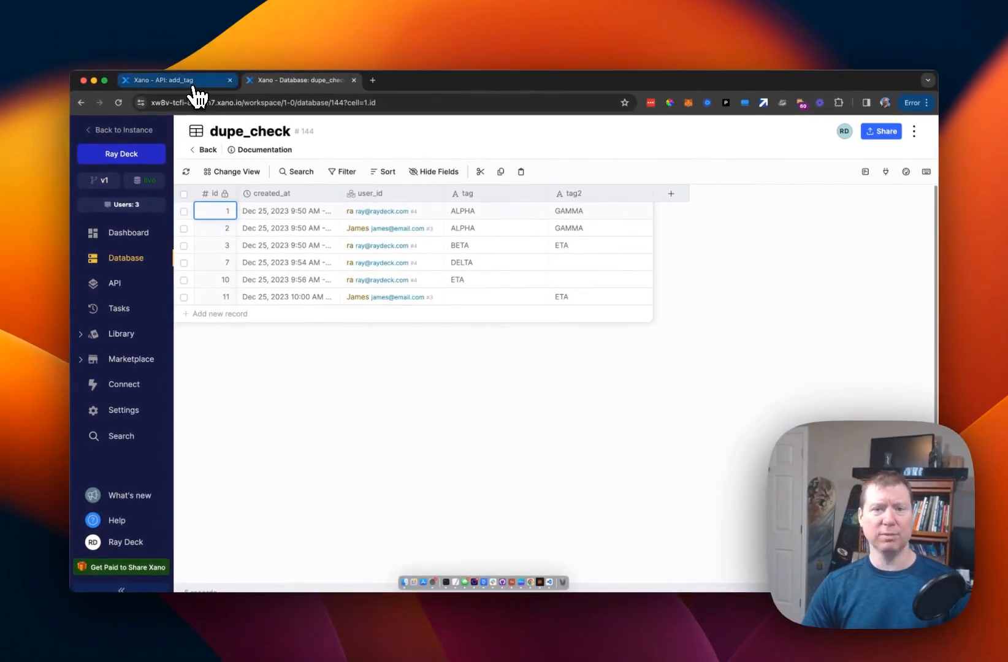
mouse_move(176, 79)
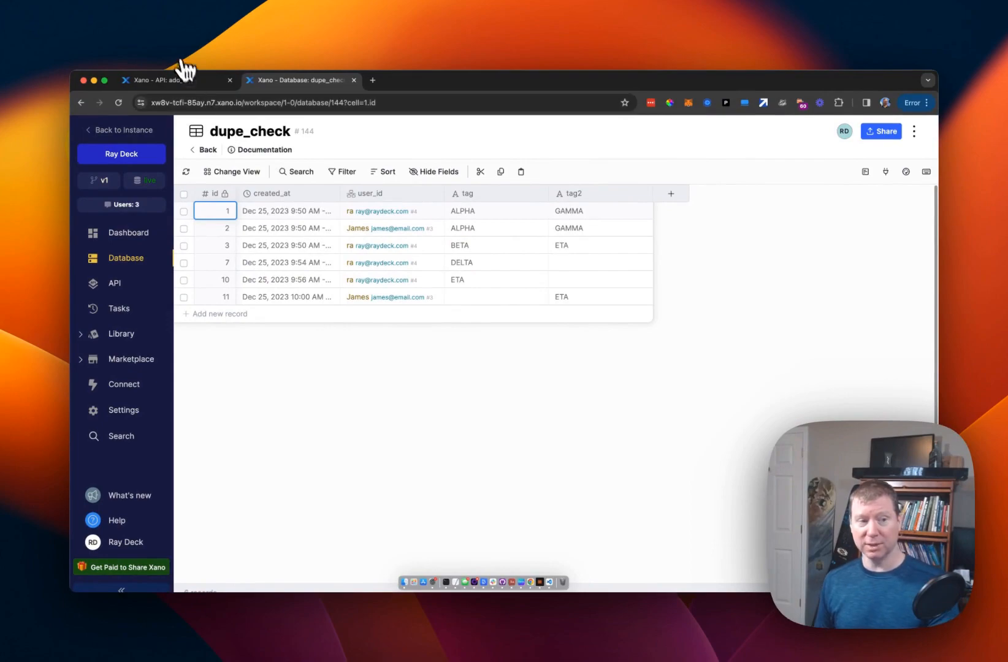
click(174, 79)
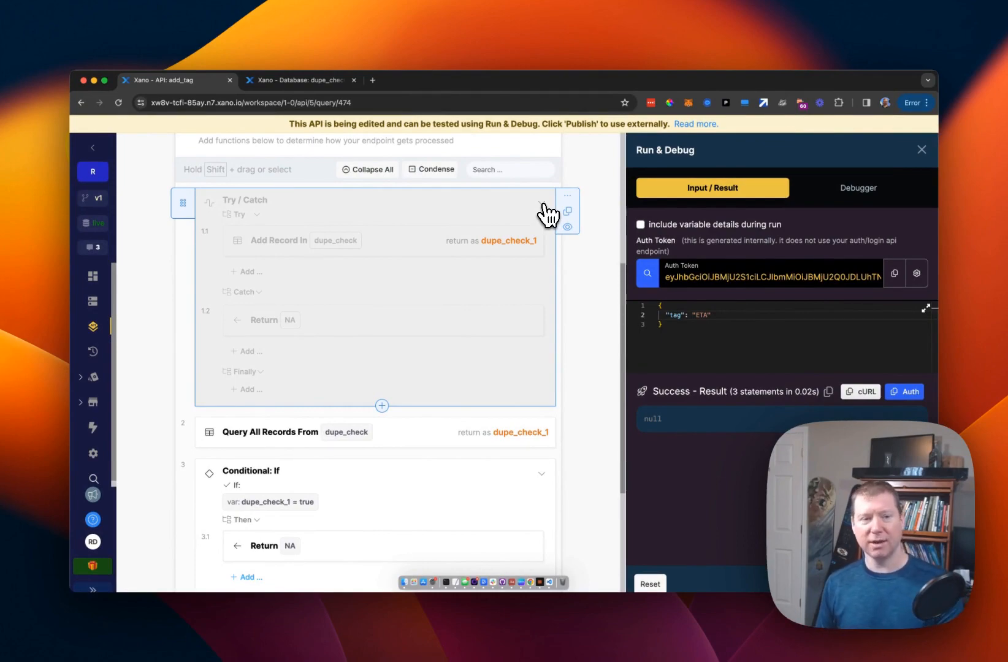
Switch back to the dupe_check table, still holding six records with no new ETA duplicate.
click(295, 79)
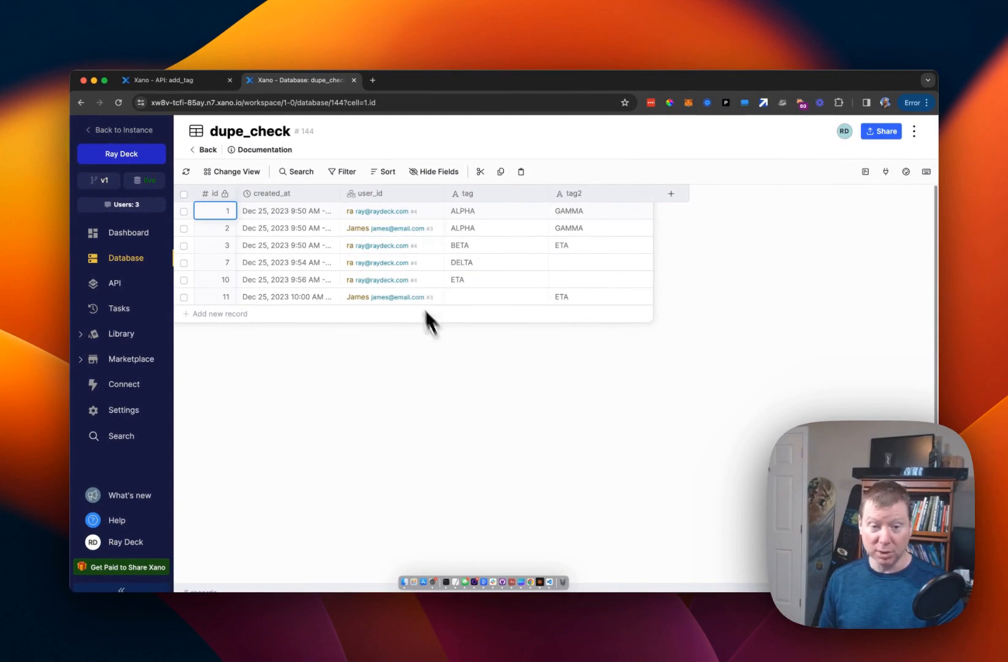
click(174, 80)
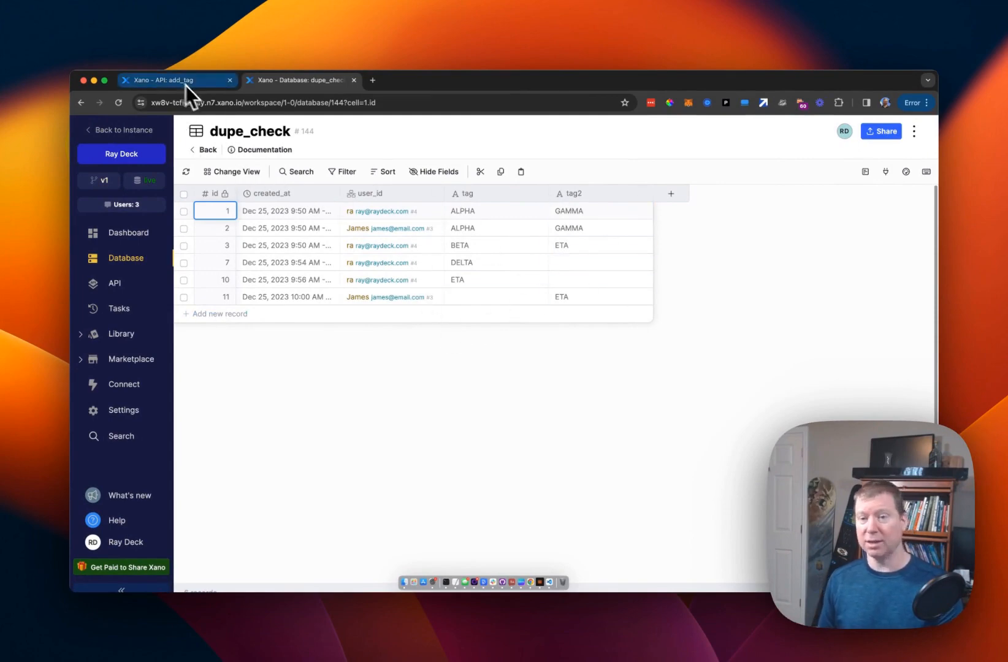
click(300, 79)
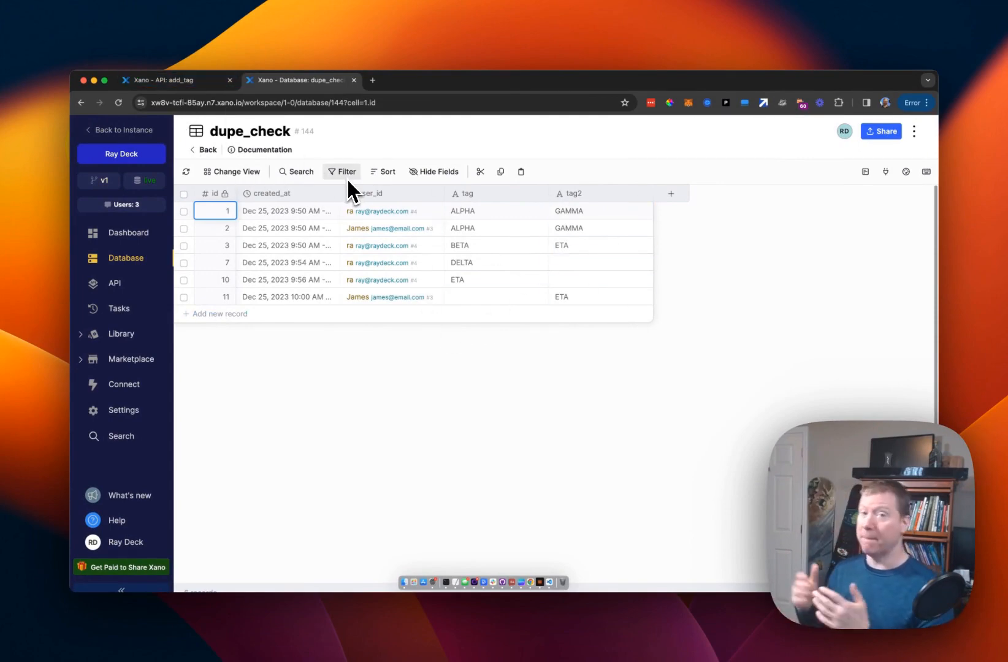